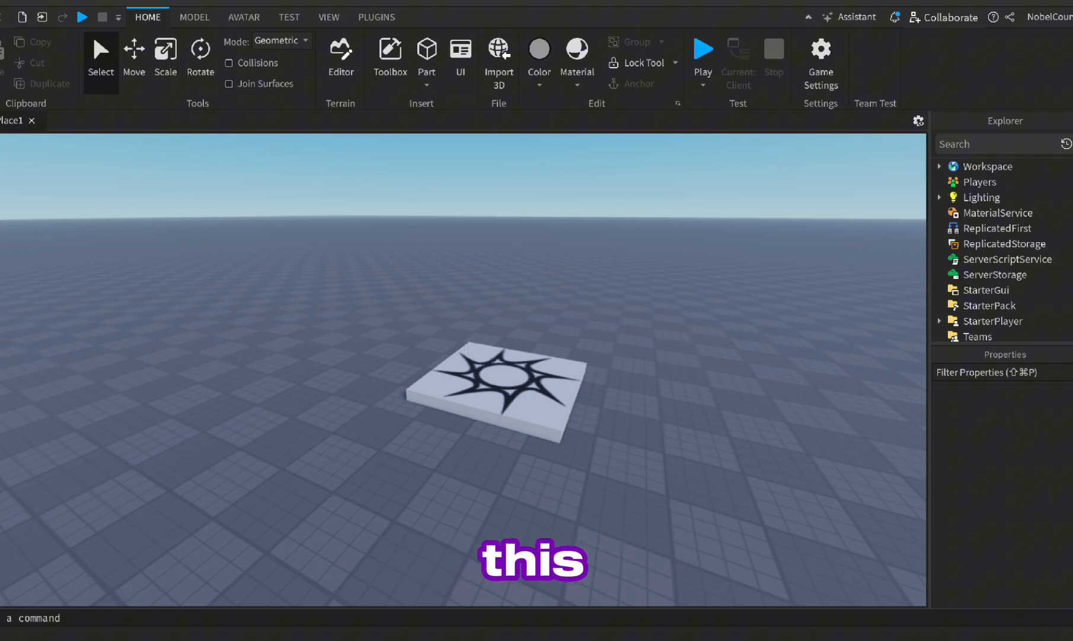
Step: Delete the Baseplate and default Sky, then expand Workspace in the Explorer
left_click(703, 48)
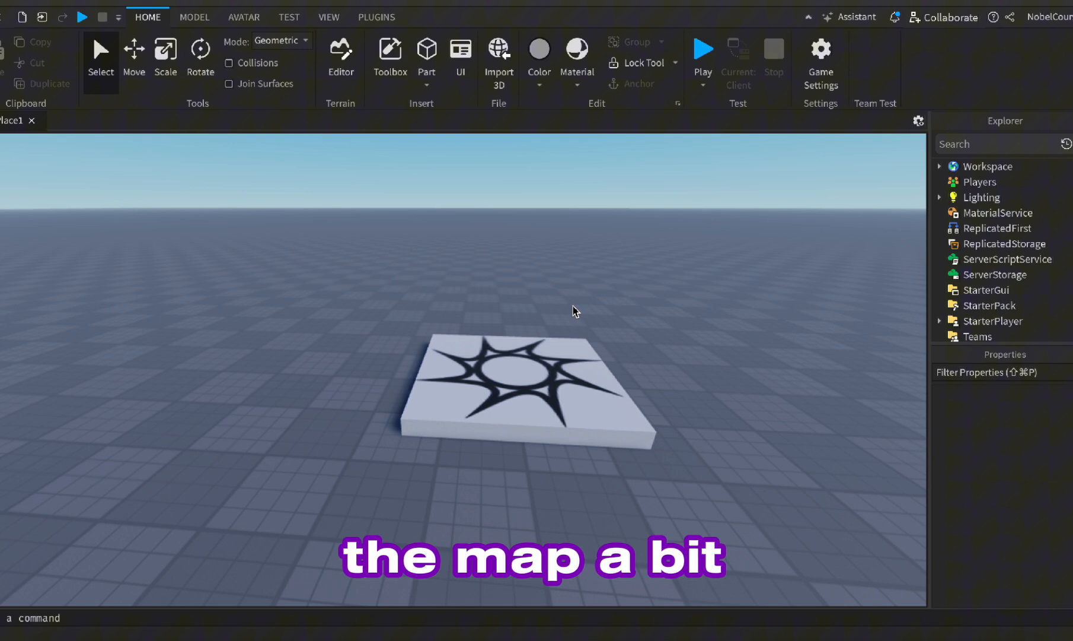
mouse_move(395, 88)
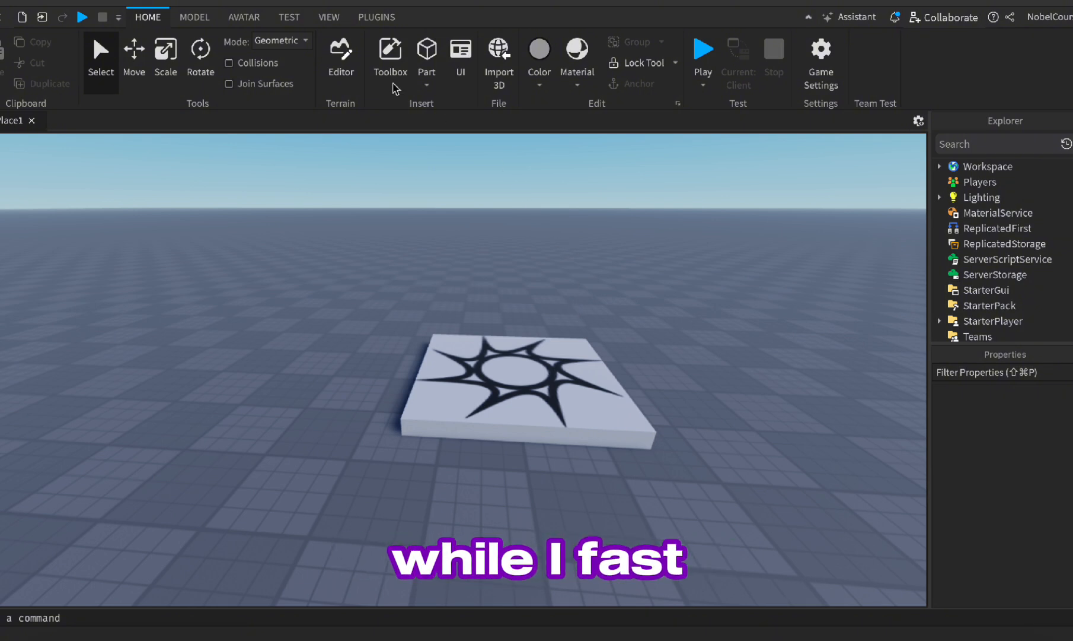
left_click(329, 17)
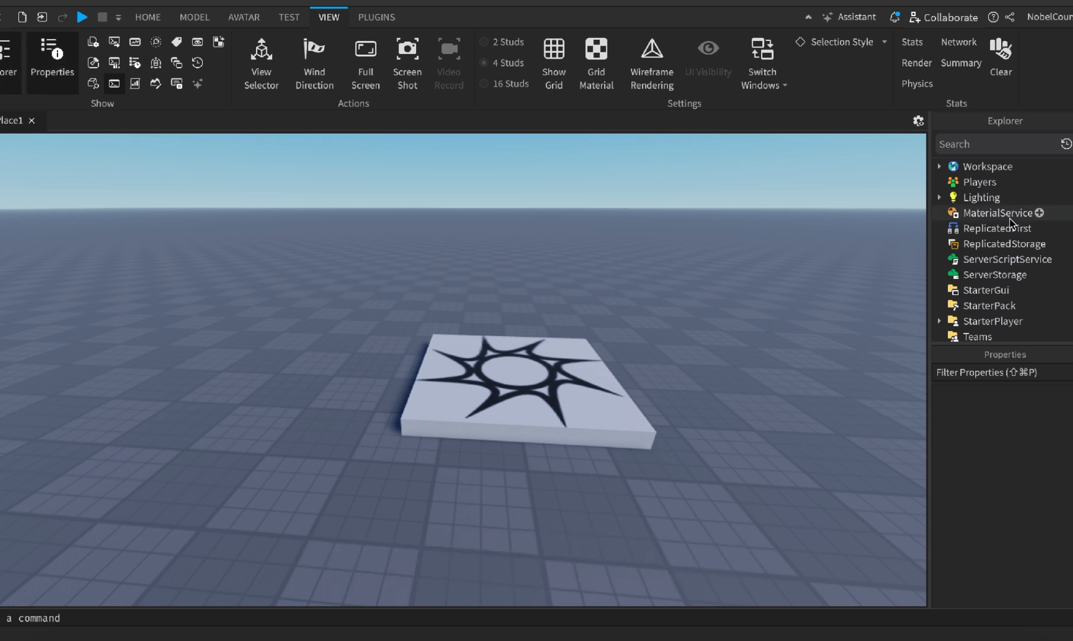
left_click(992, 213)
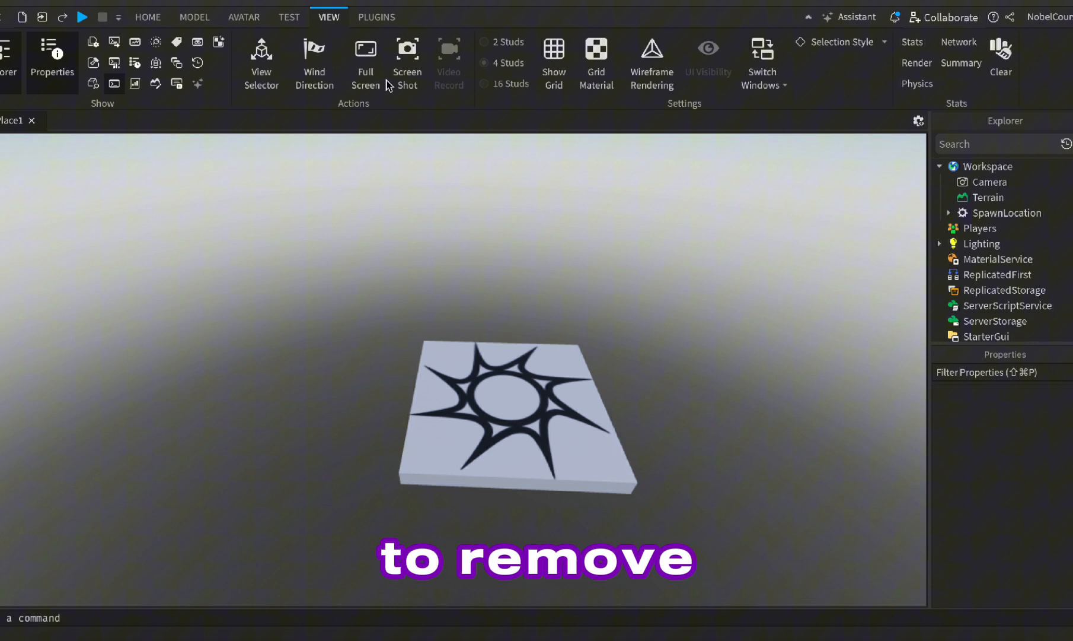
Step: Search the Toolbox for 'purple sky' and insert the Purple Night Sky model
left_click(147, 17)
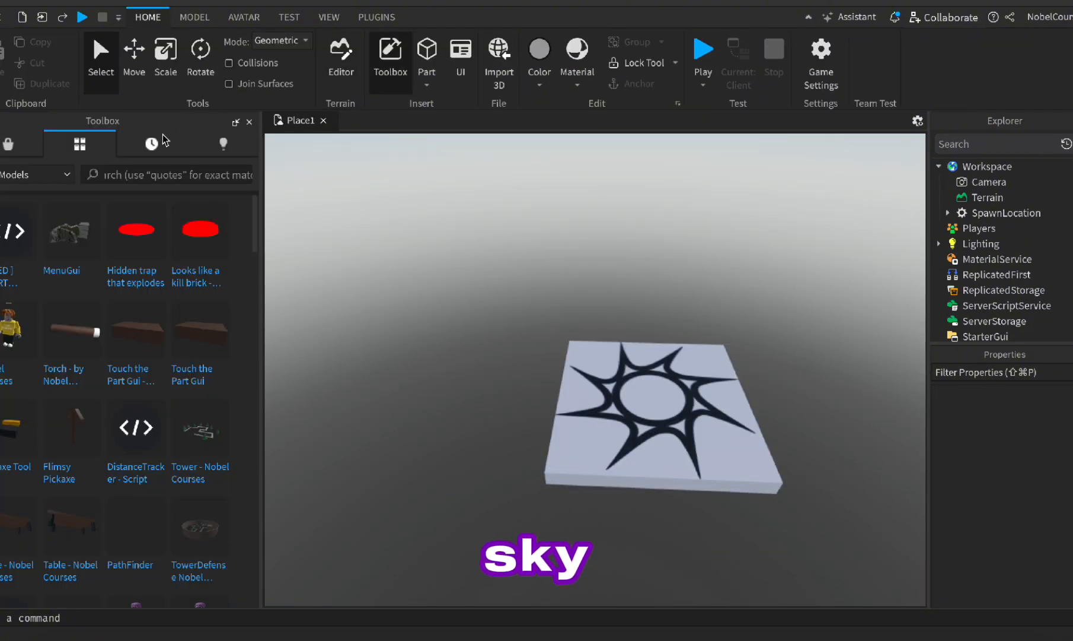
left_click(166, 174)
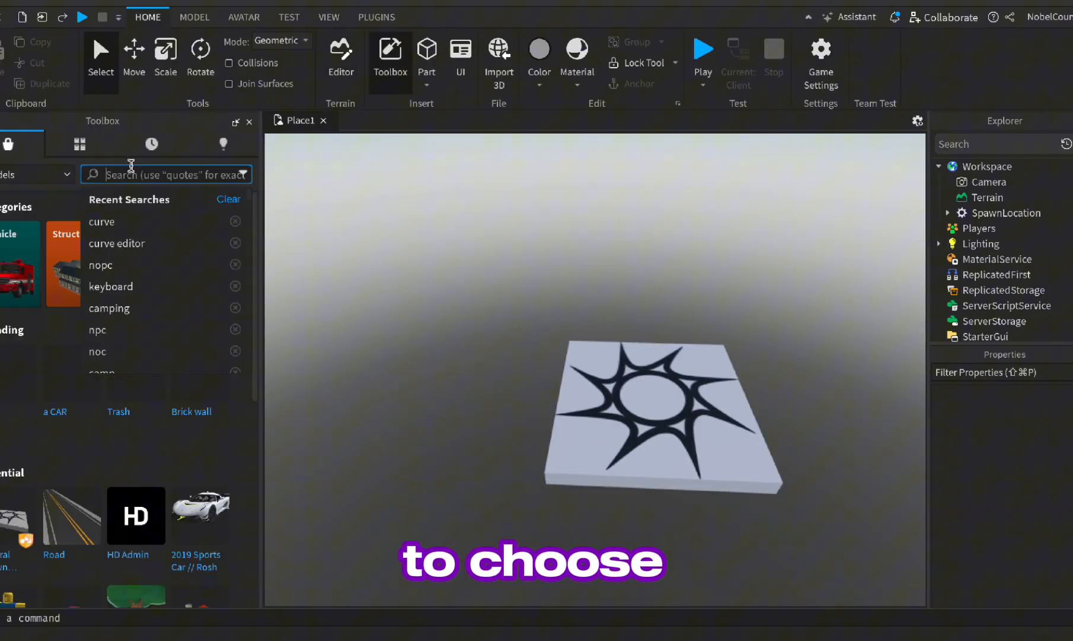
type("purple")
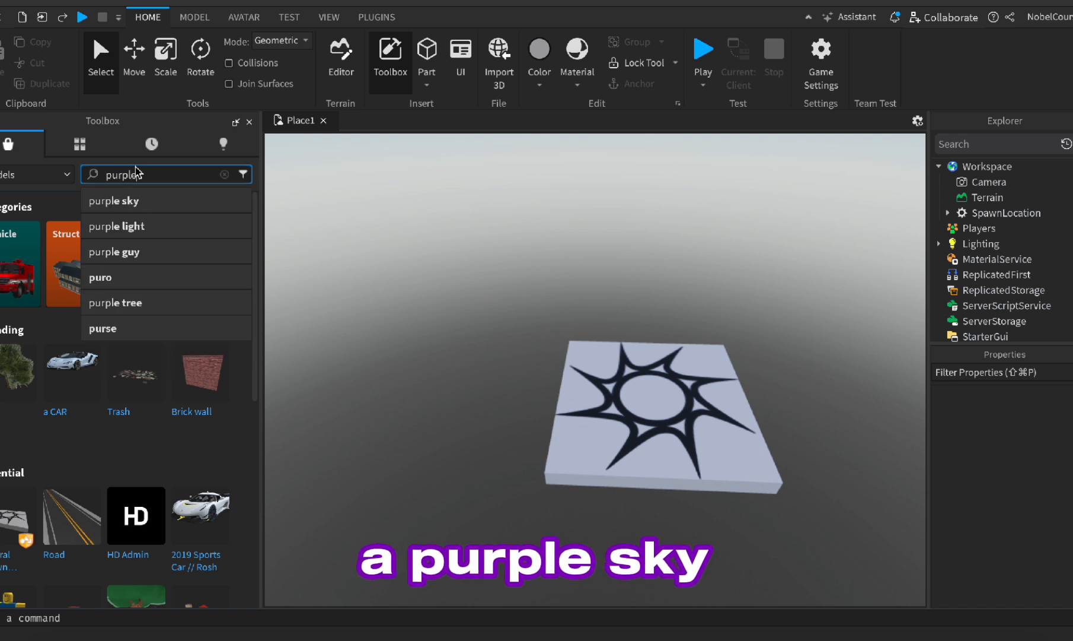
left_click(113, 200)
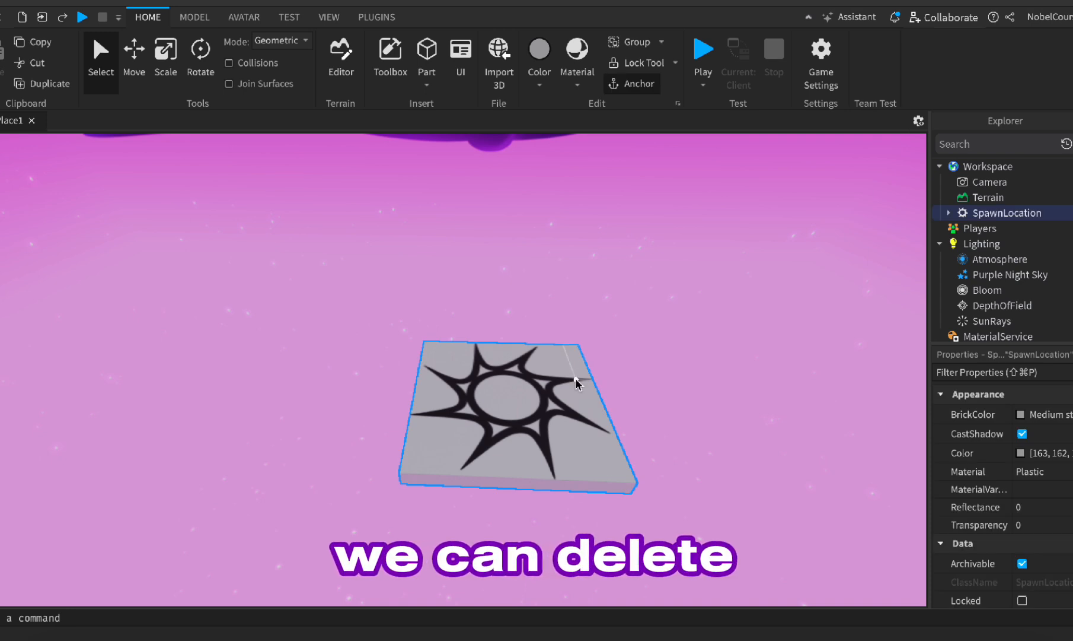
Step: Insert a new Part and rename it LobbySpawn in the Explorer
left_click(427, 50)
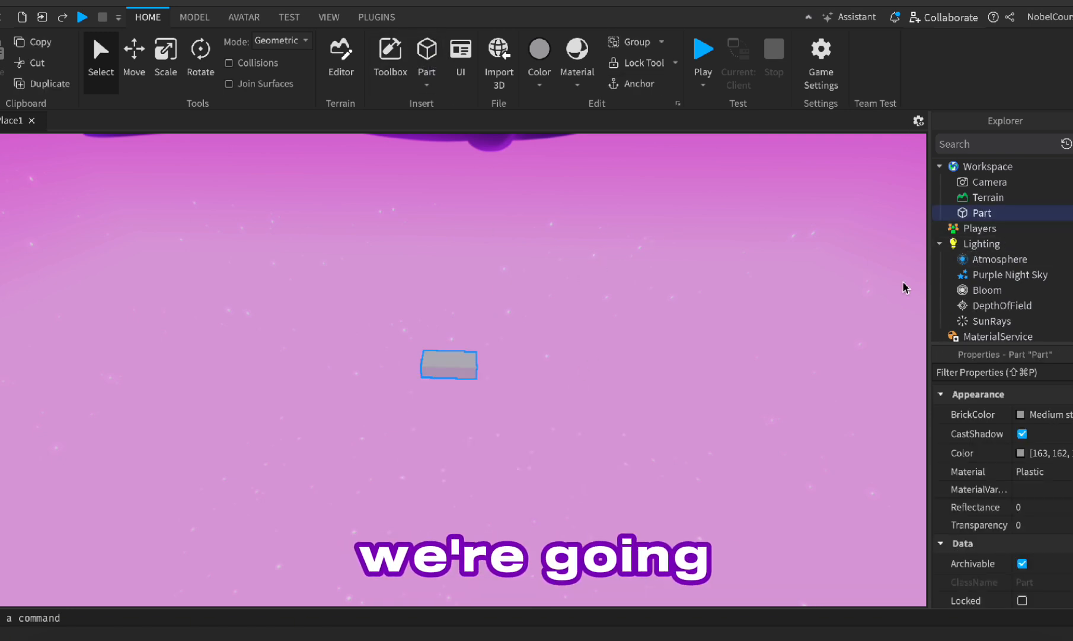
left_click(980, 228)
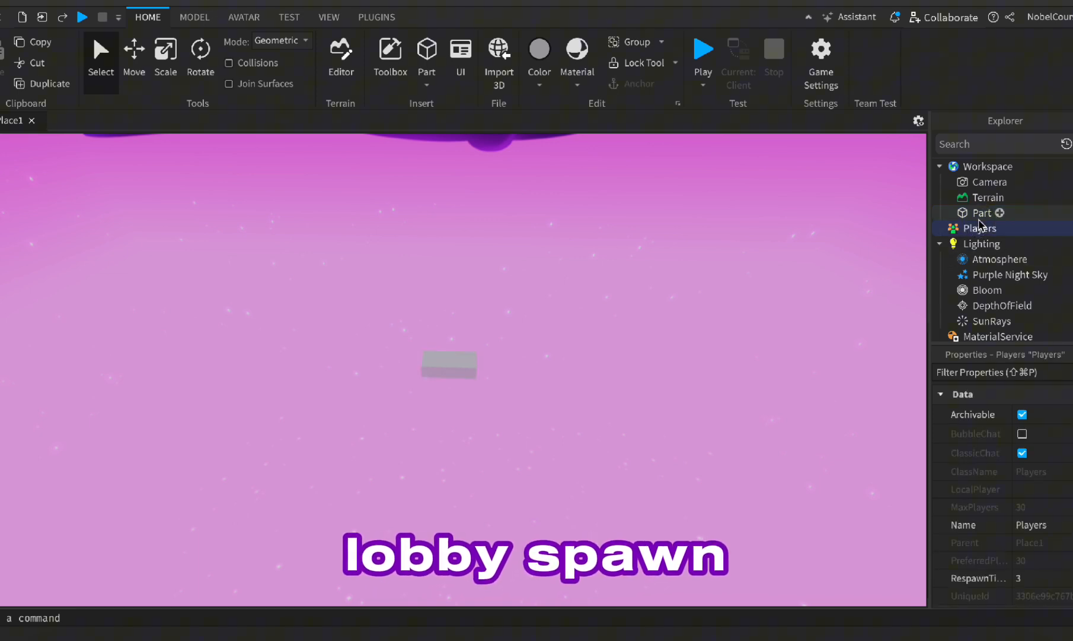
double_click(982, 212)
type("LobbySpa")
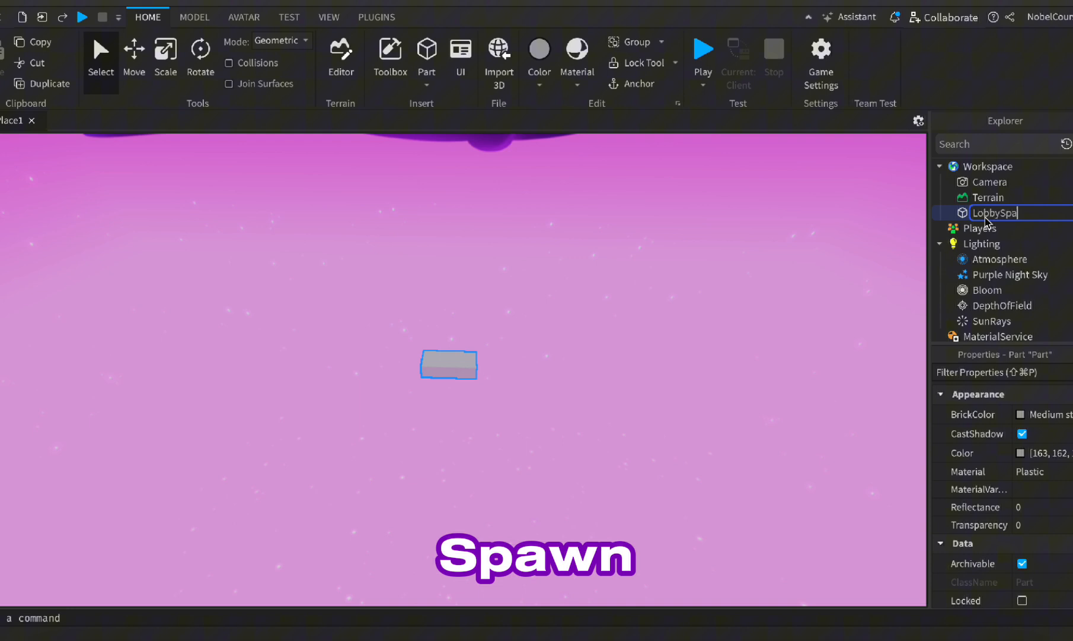
type("wn")
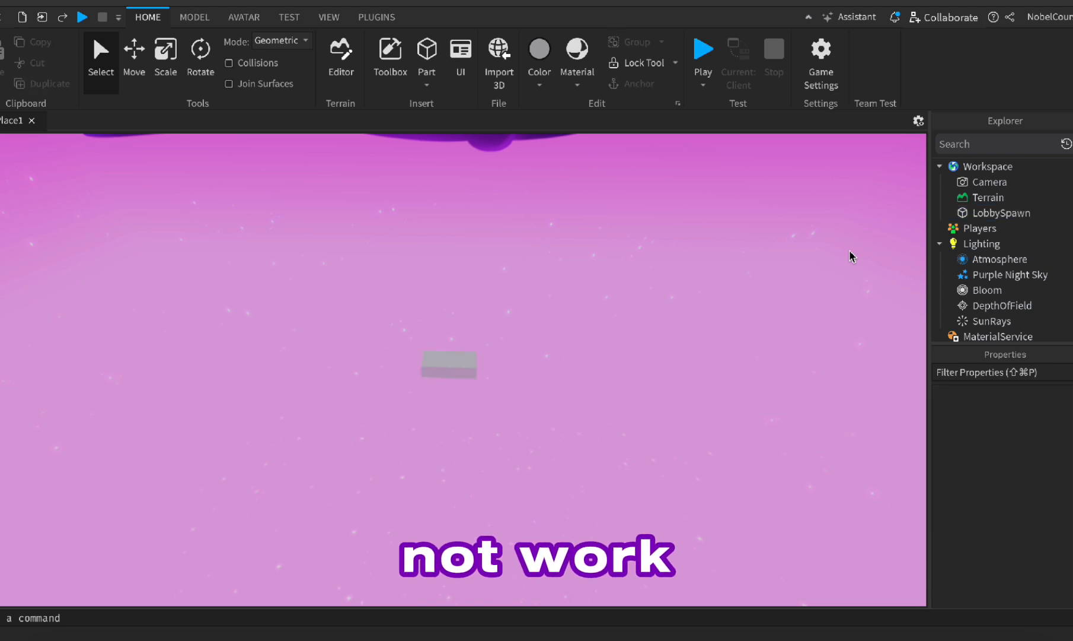
left_click(448, 365)
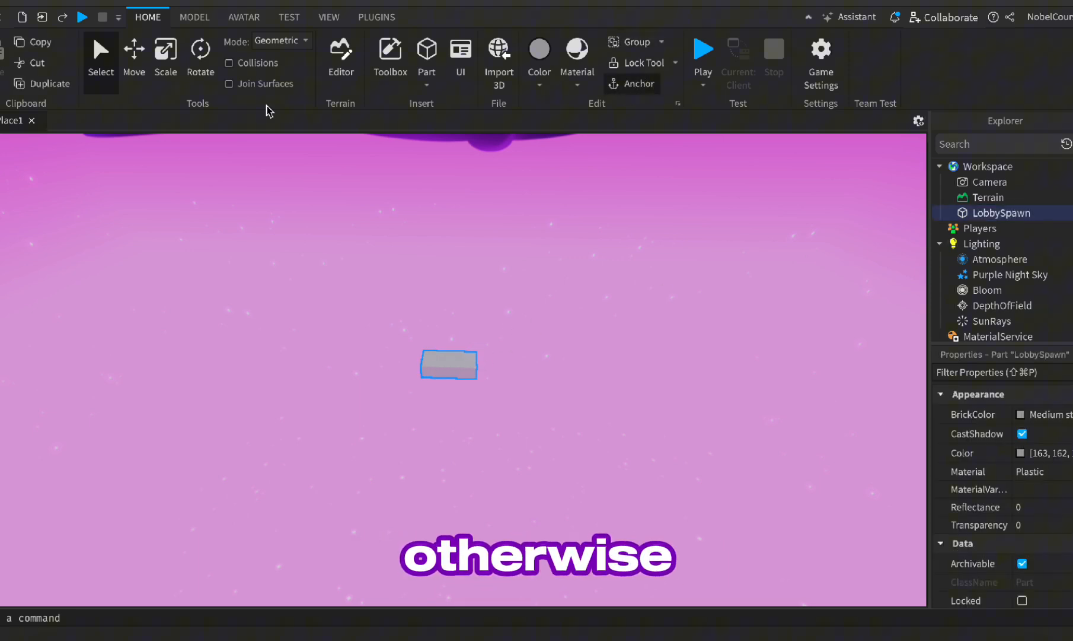
Step: Scale LobbySpawn into a large platform coloured green with Grass material
left_click(166, 53)
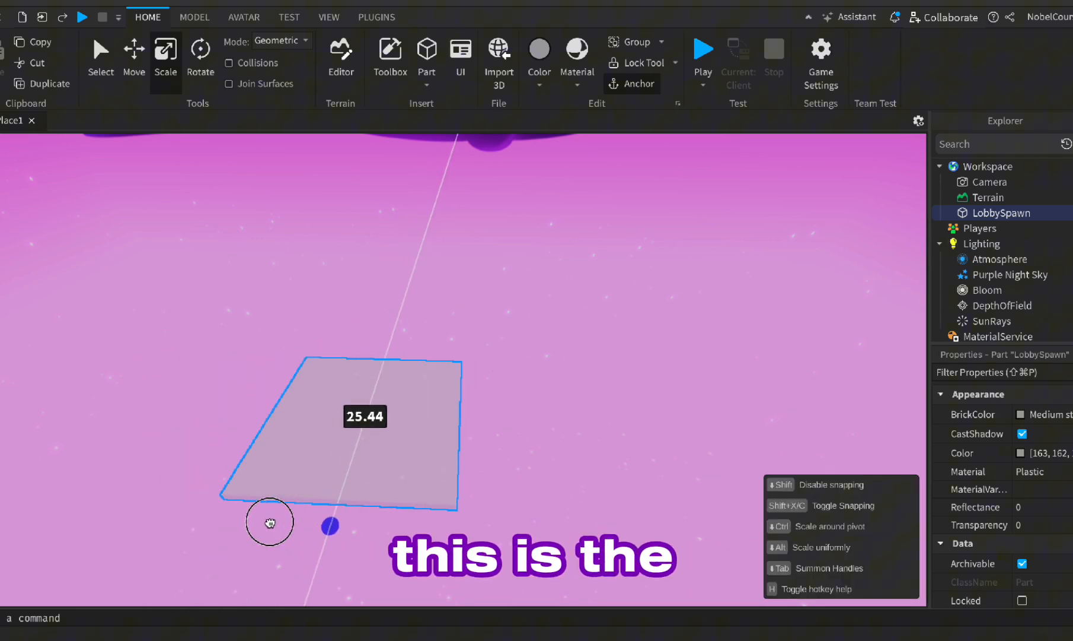
left_click(133, 53)
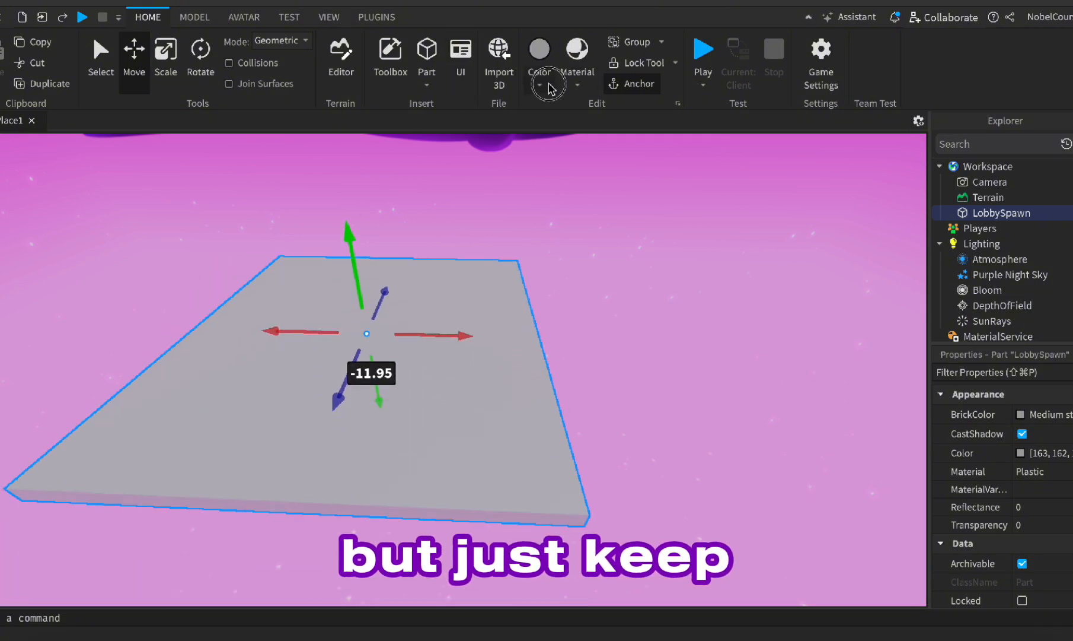
left_click(538, 47)
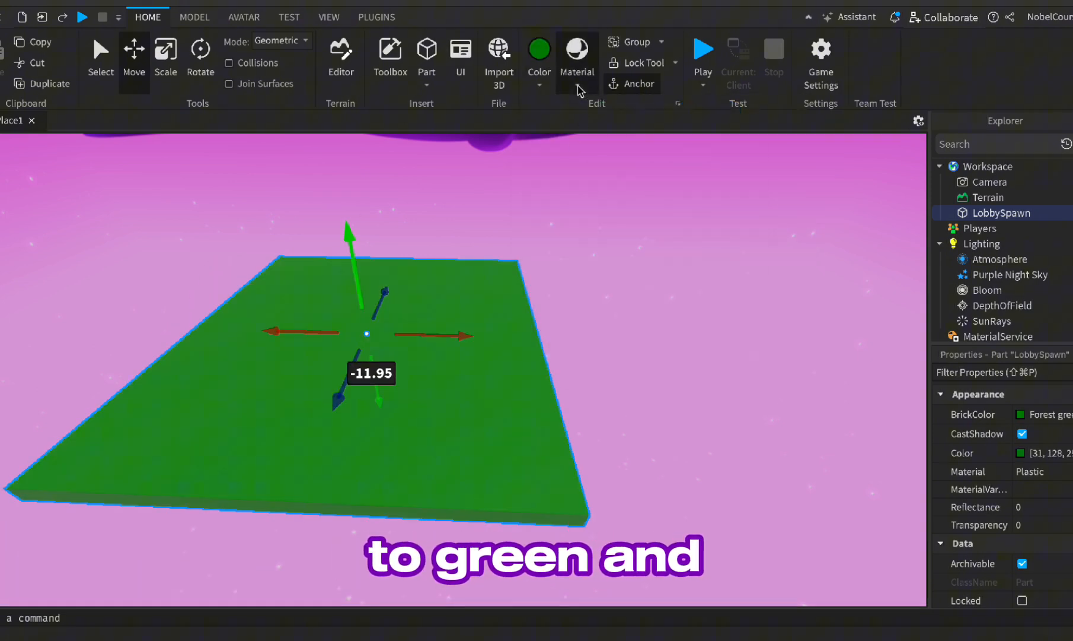
left_click(576, 50)
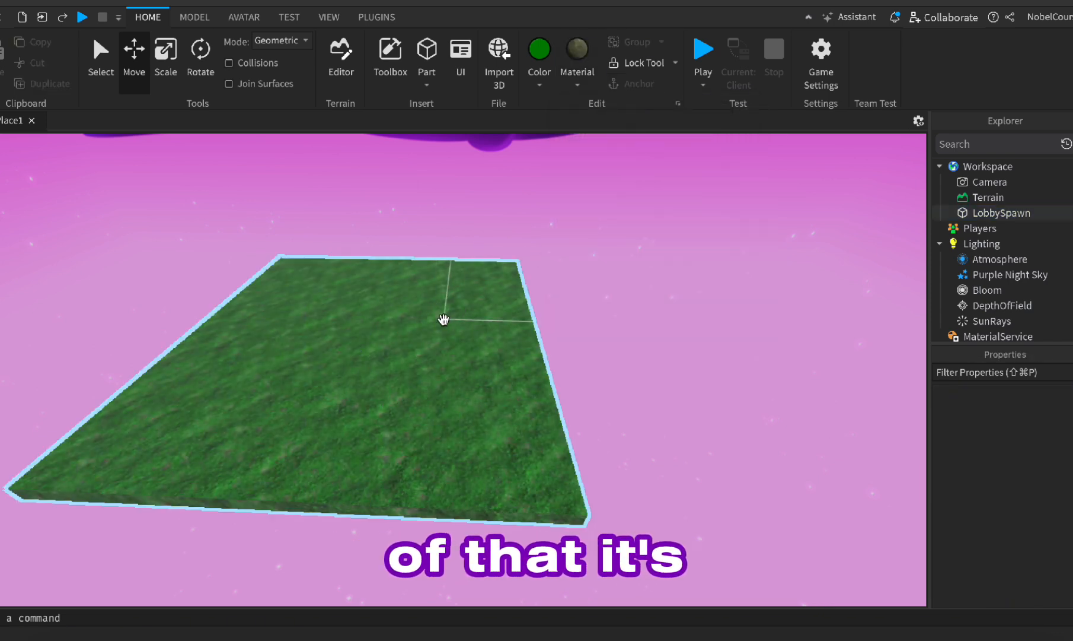
Step: Duplicate the grass platform, lower the copy slightly and rename it Part
left_click(442, 319)
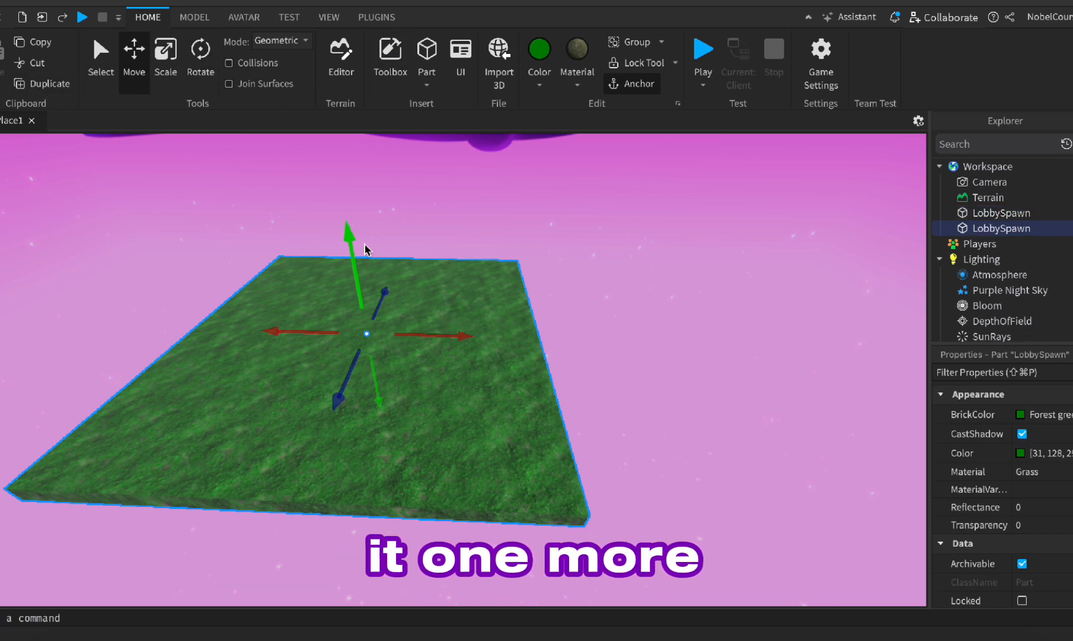
left_click_drag(348, 225, 348, 236)
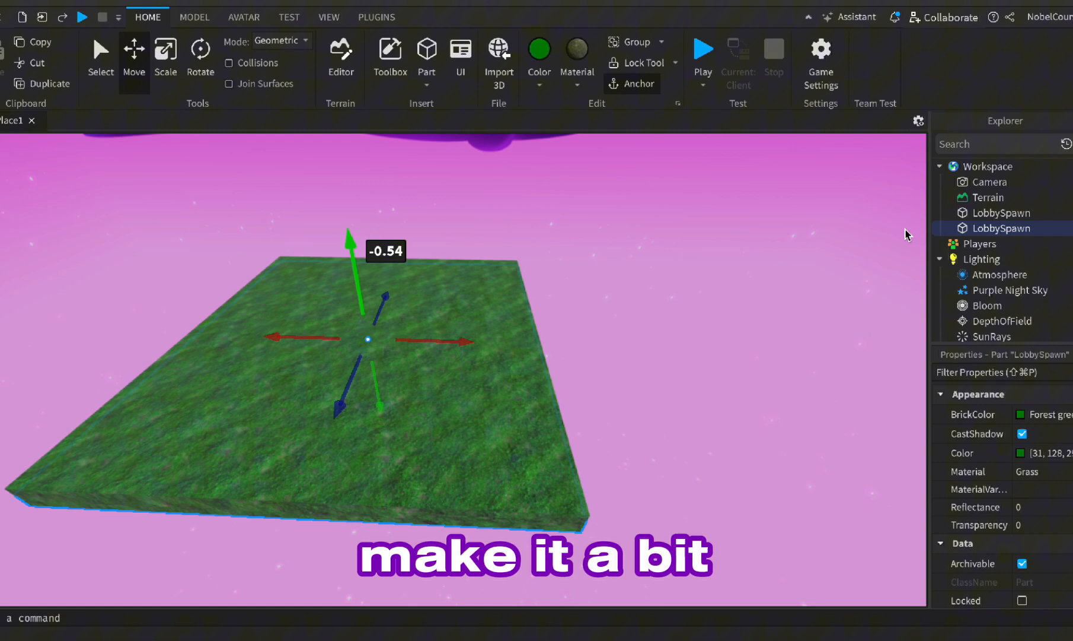
double_click(1002, 228)
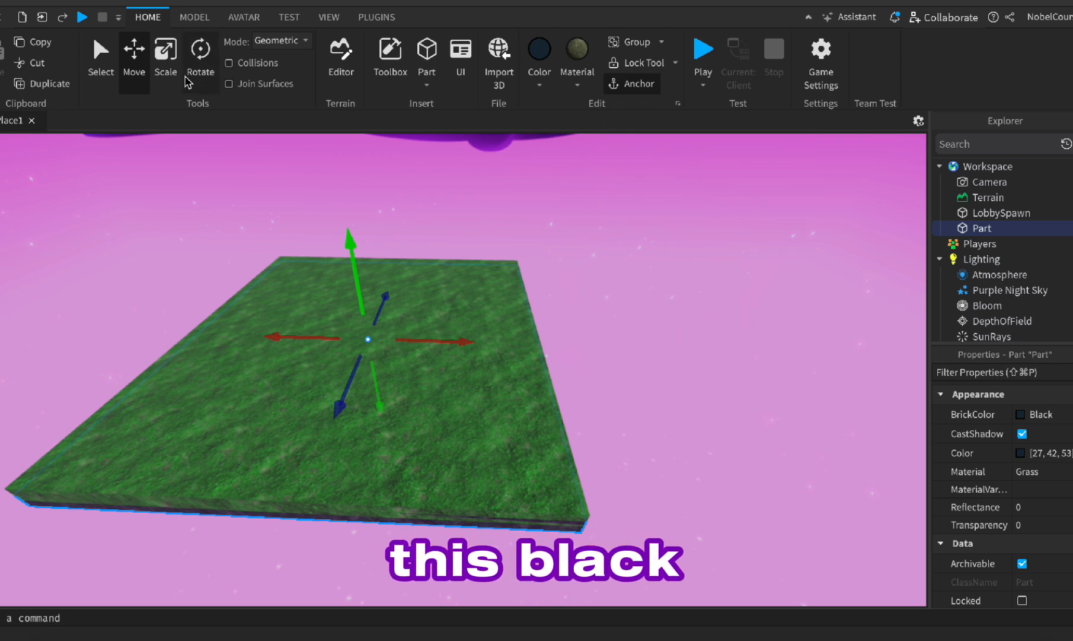
Step: Widen the black Part into a large dark base beneath LobbySpawn
left_click(167, 49)
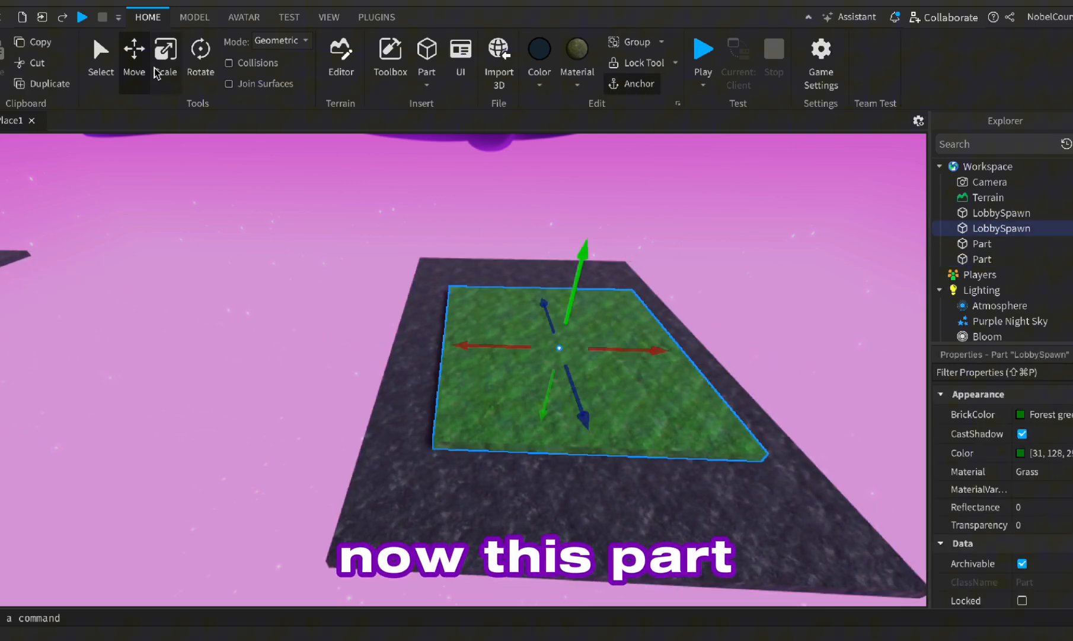
Step: Colour the outer base white and the inner LobbySpawn copy orange with Basalt material
left_click(166, 50)
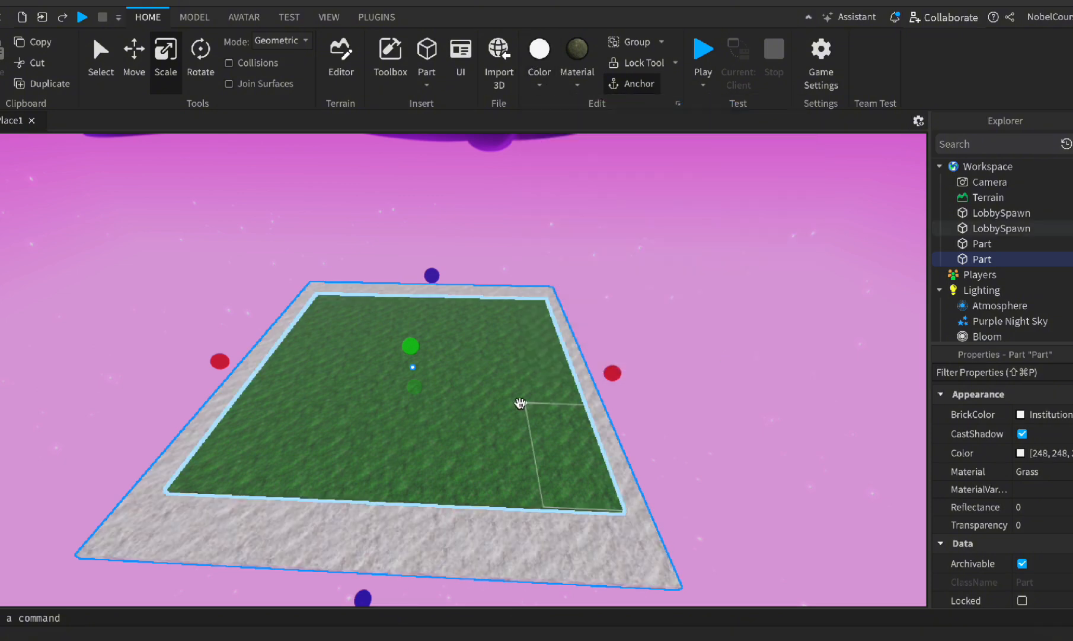
left_click(538, 48)
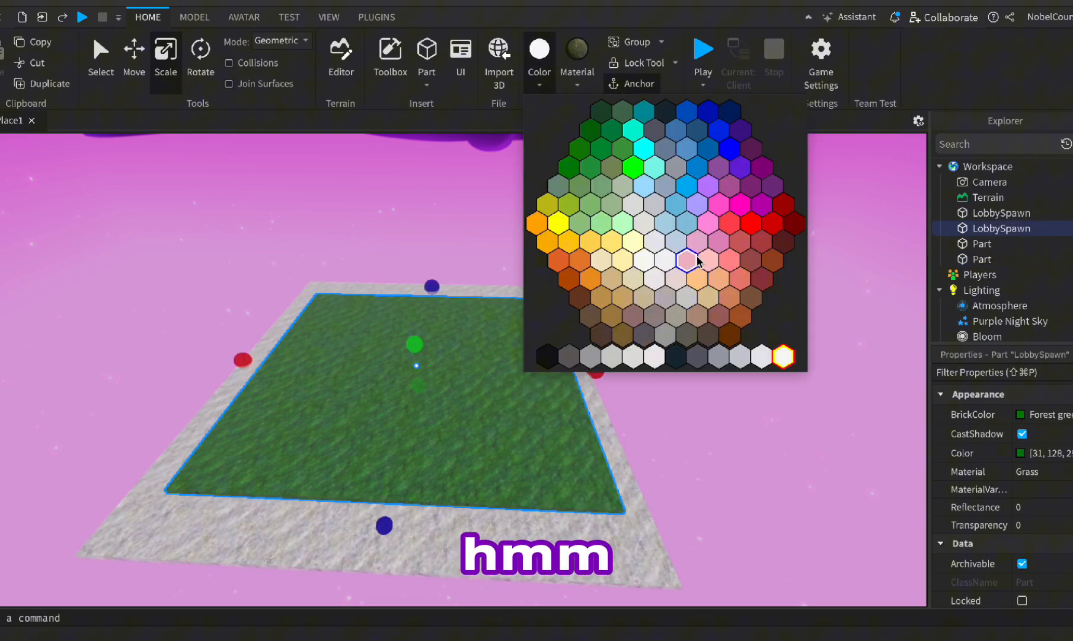
left_click(688, 261)
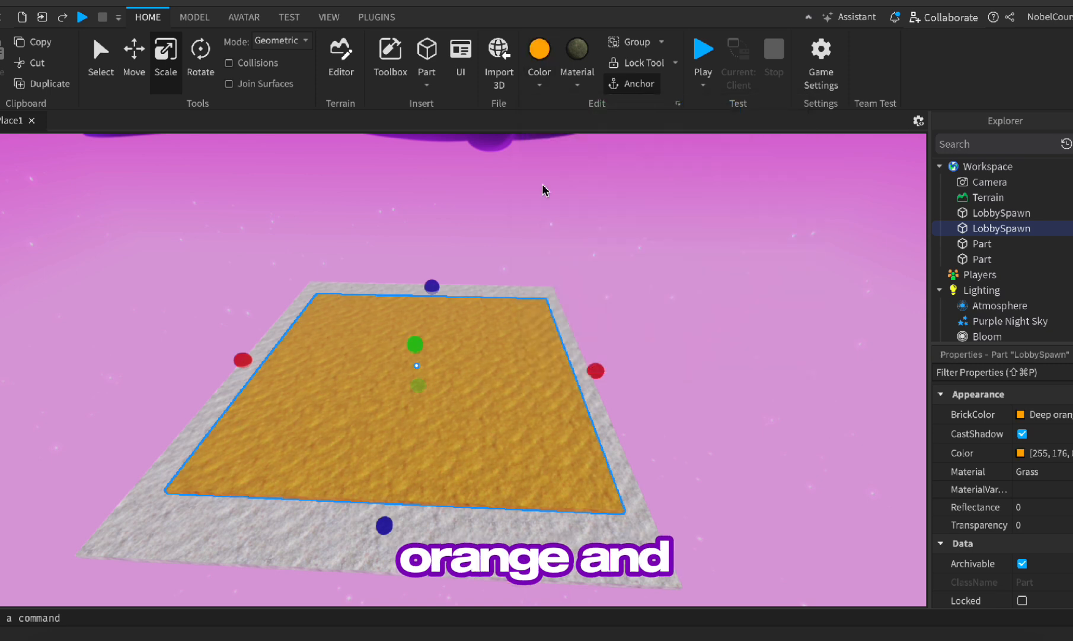
left_click(577, 52)
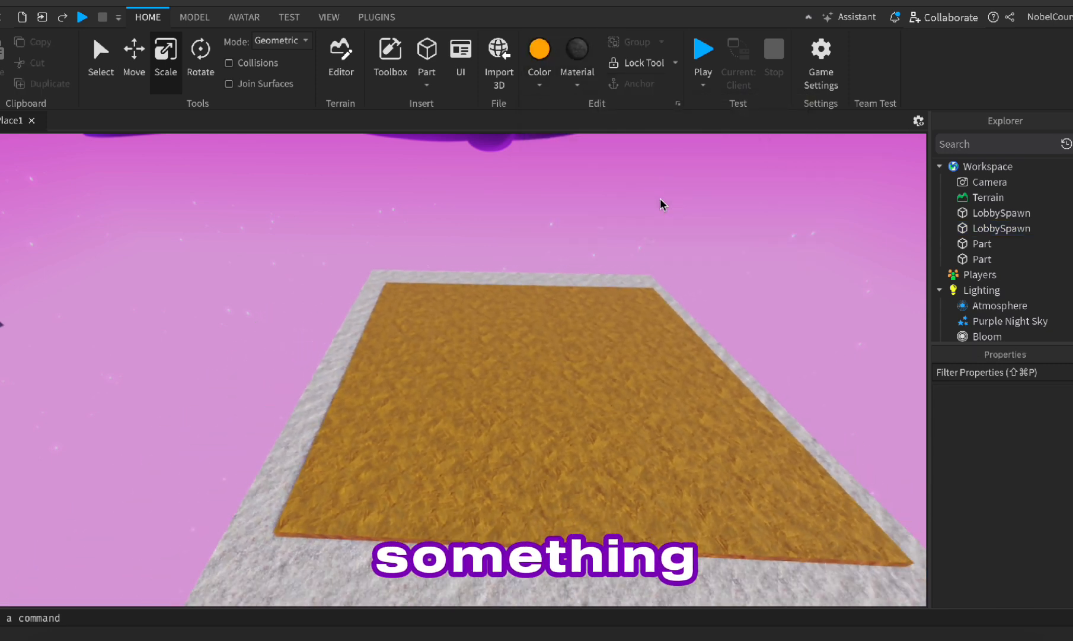
left_click(999, 228)
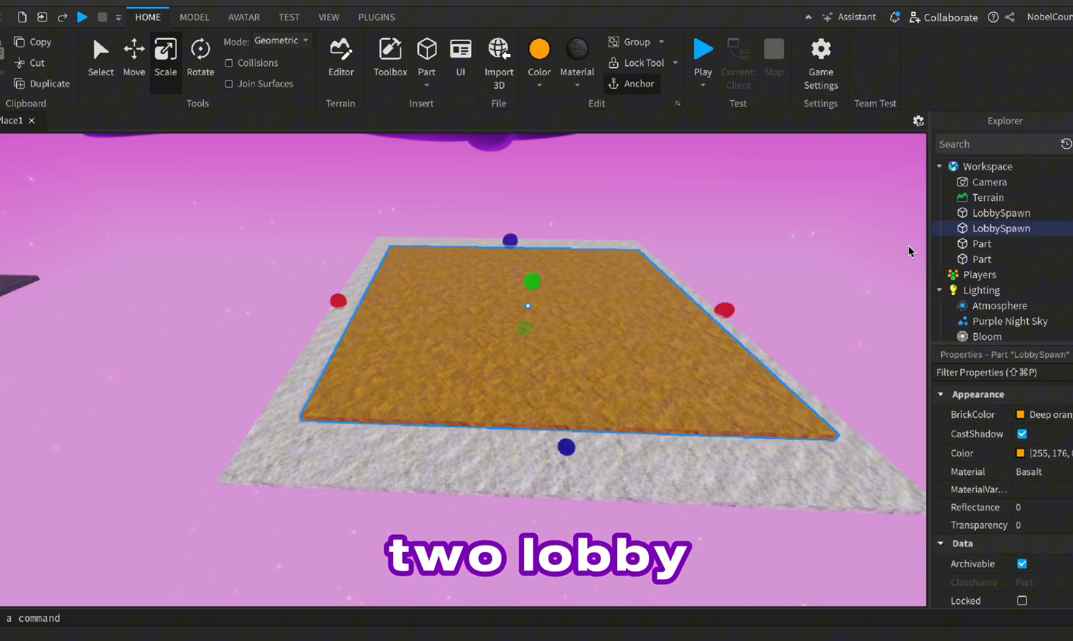
mouse_move(1004, 228)
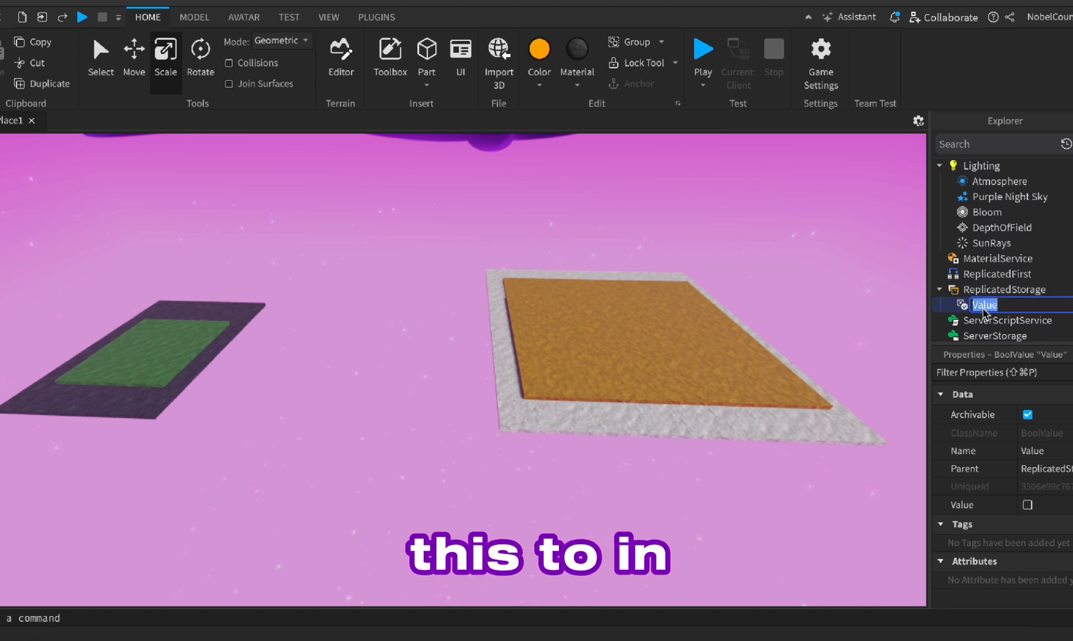
Step: Name the BoolValue InRound and add a StringValue named Status to ReplicatedStorage
type("InRound")
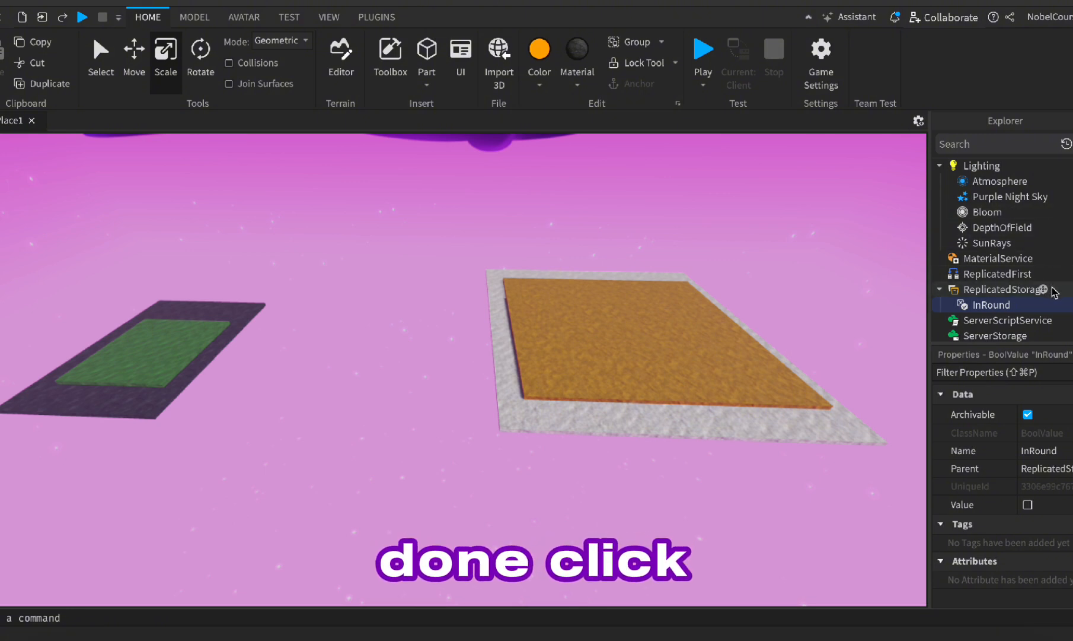
left_click(1043, 288)
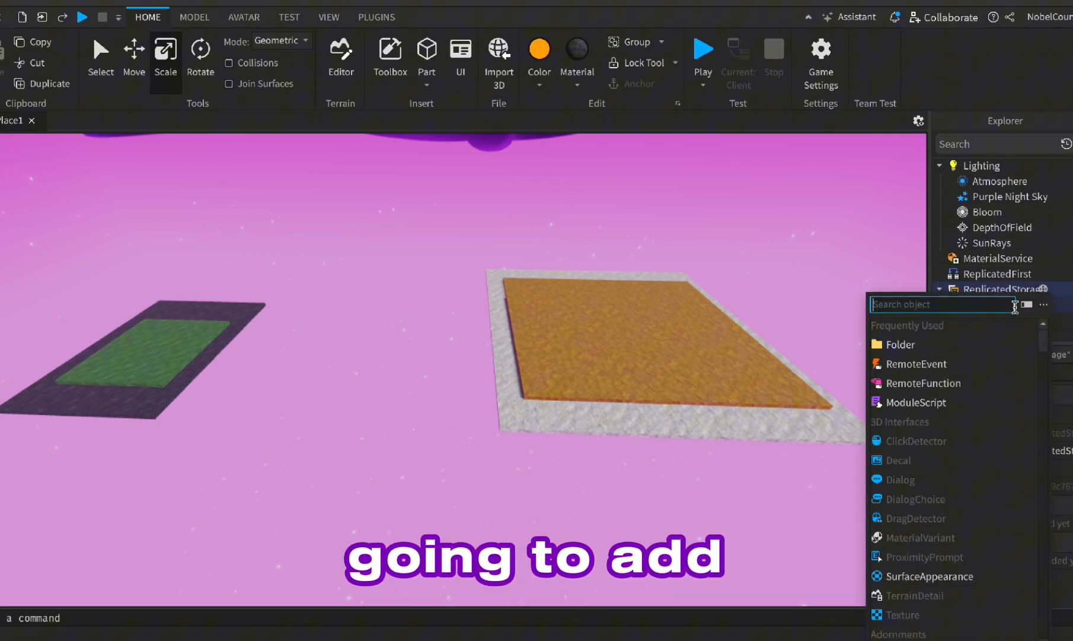
type("st")
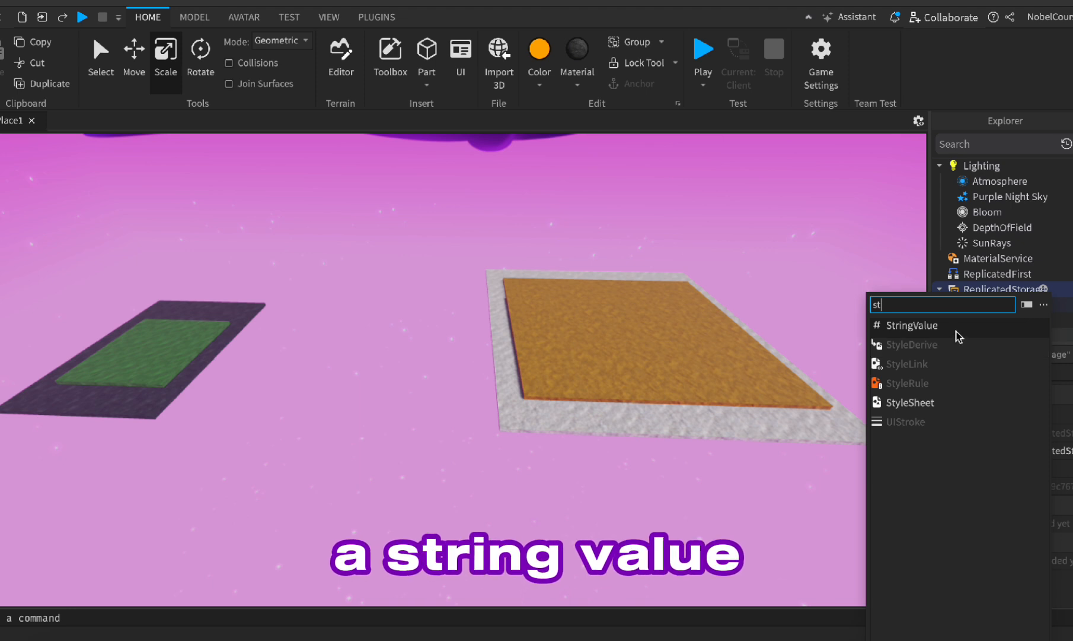
left_click(911, 325)
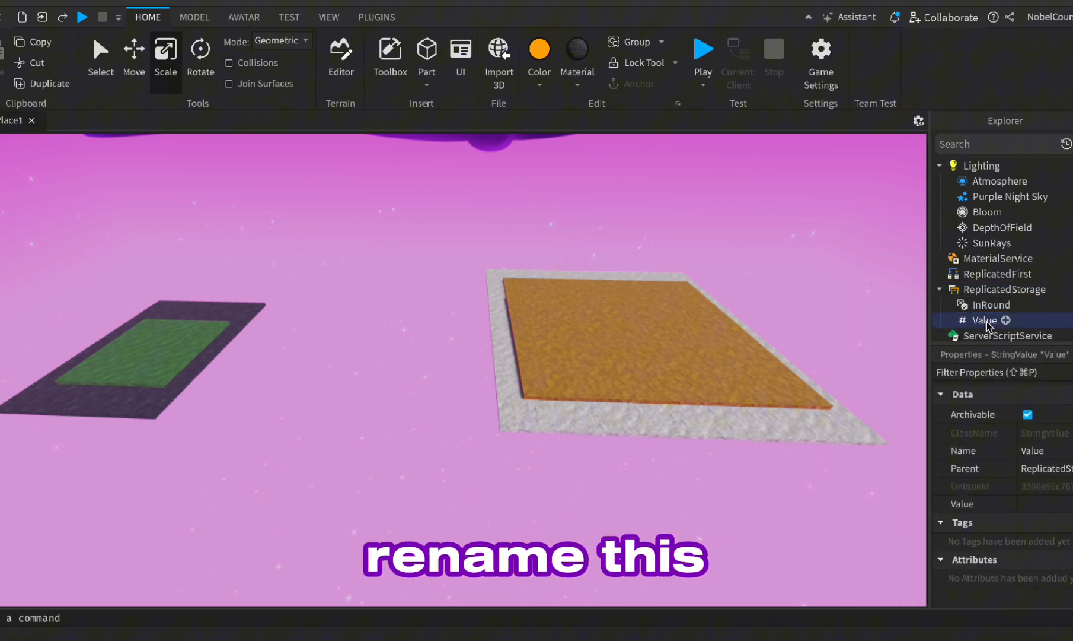
double_click(985, 319)
type("Status")
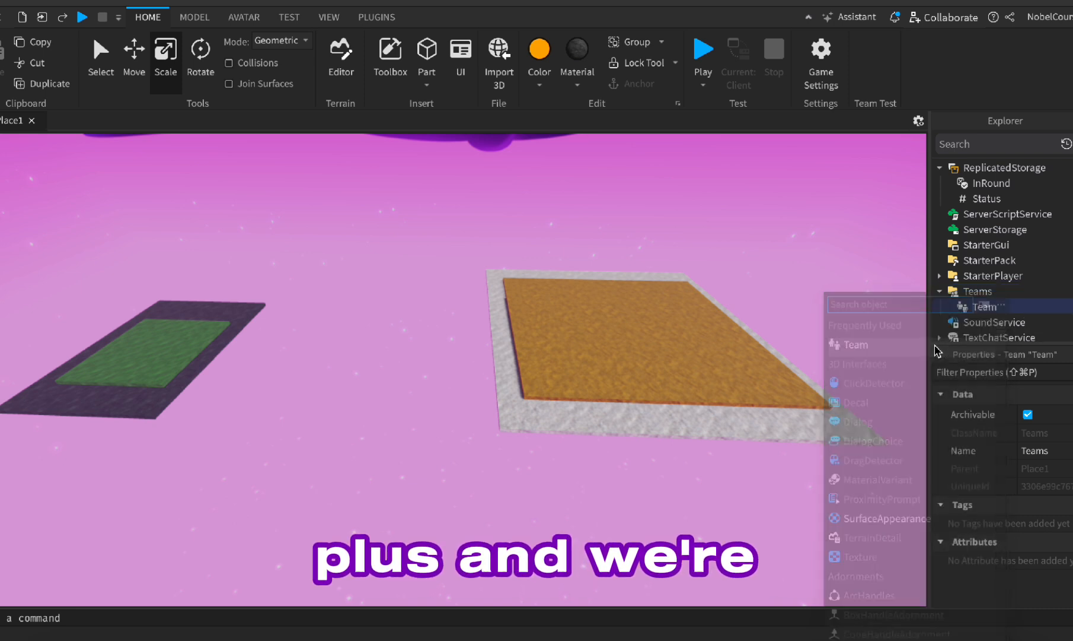
Step: Add a second Team under Teams and rename it Lobby
left_click(857, 344)
type("Playing")
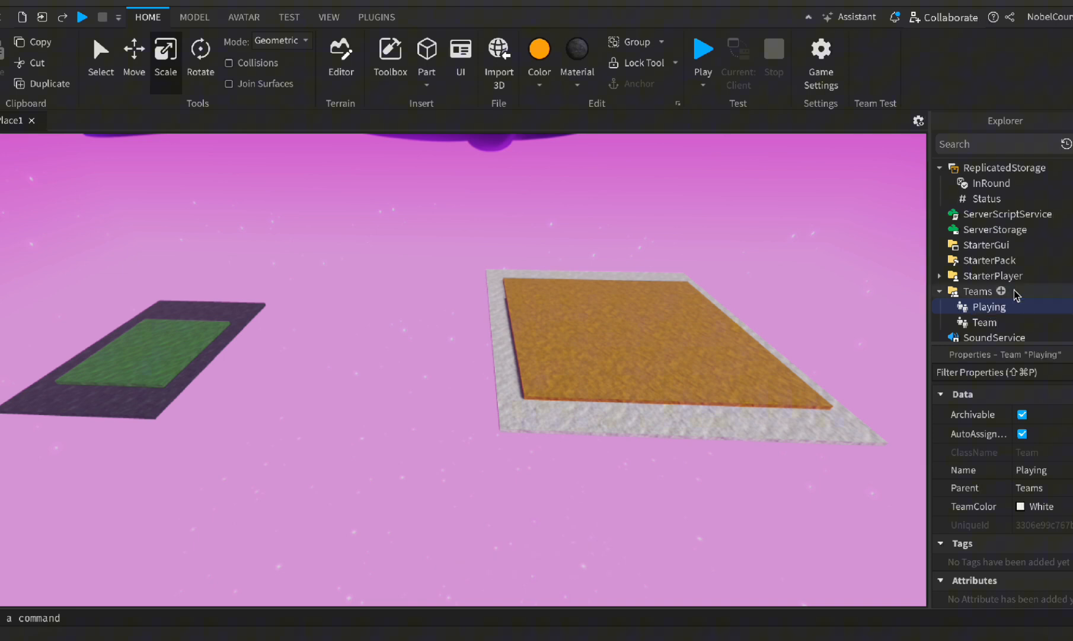
left_click(985, 321)
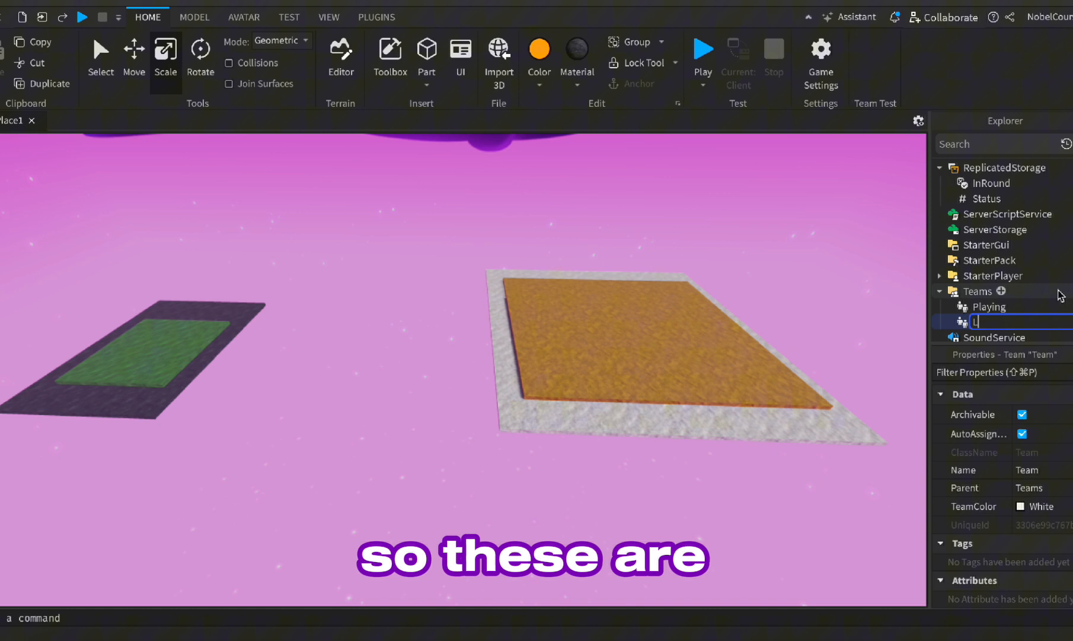
type("Lobby")
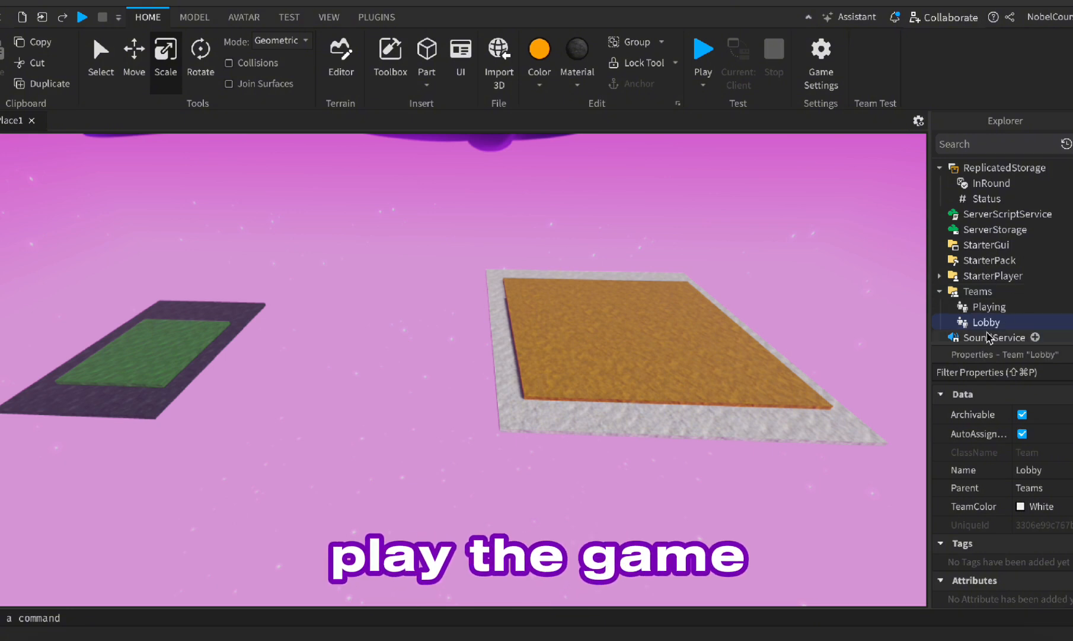
mouse_move(1038, 383)
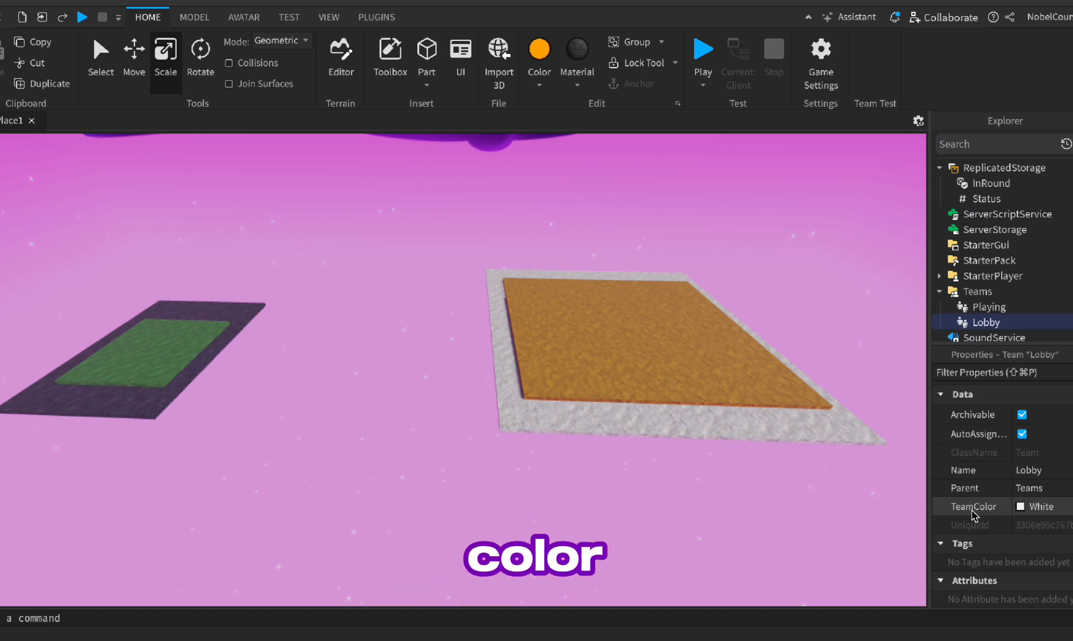
Step: Set the Lobby team's TeamColor to Lime green
left_click(1024, 506)
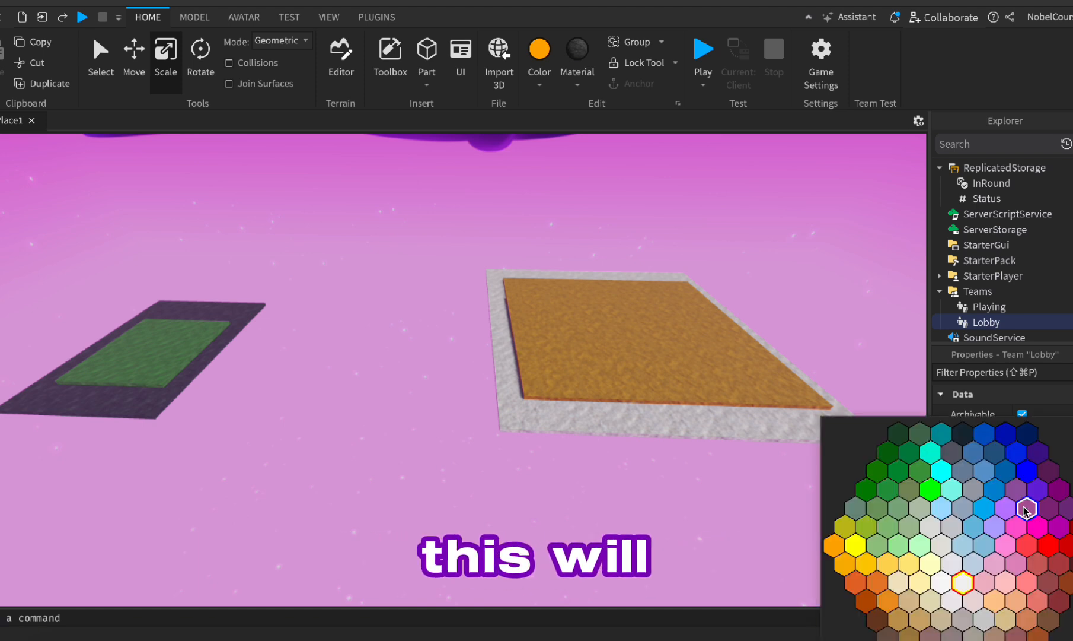
left_click(835, 553)
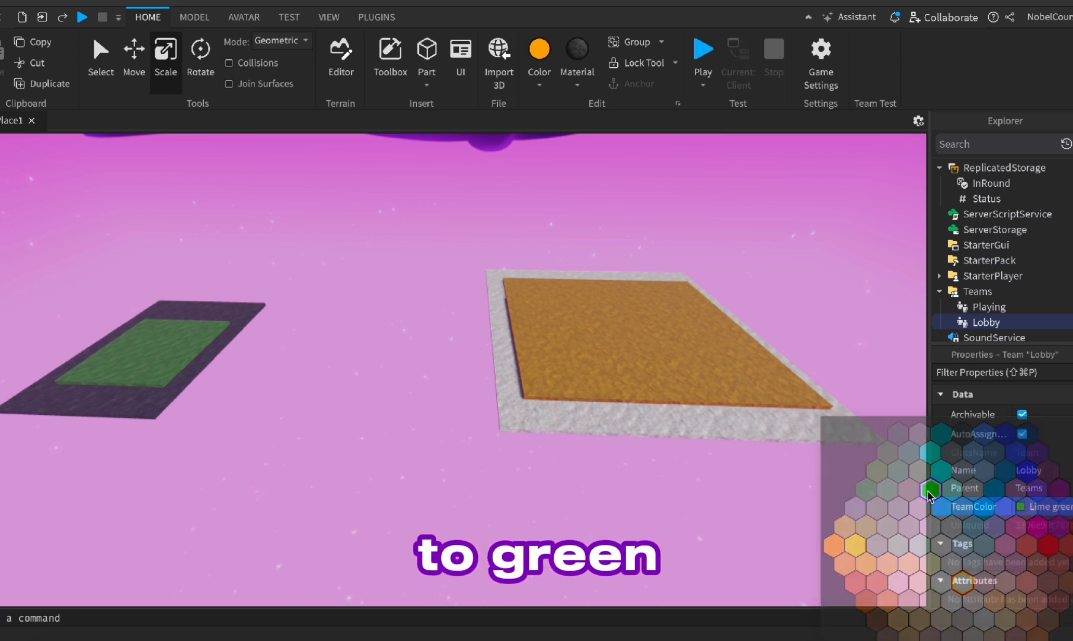
left_click(989, 306)
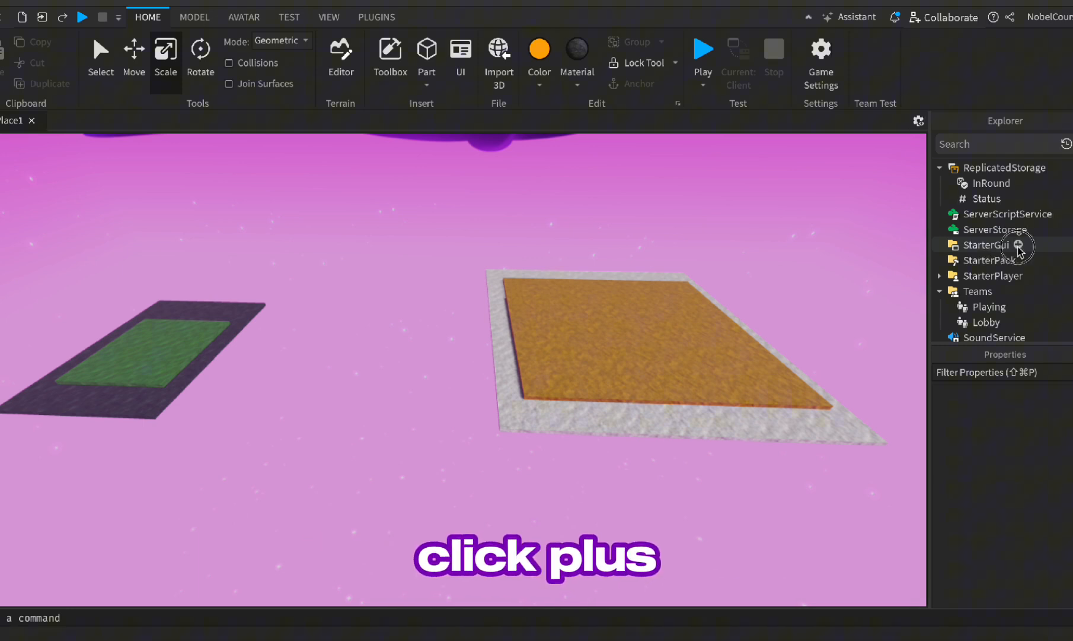
Step: Insert a ScreenGui named RoungGUI under StarterGui
left_click(1022, 244)
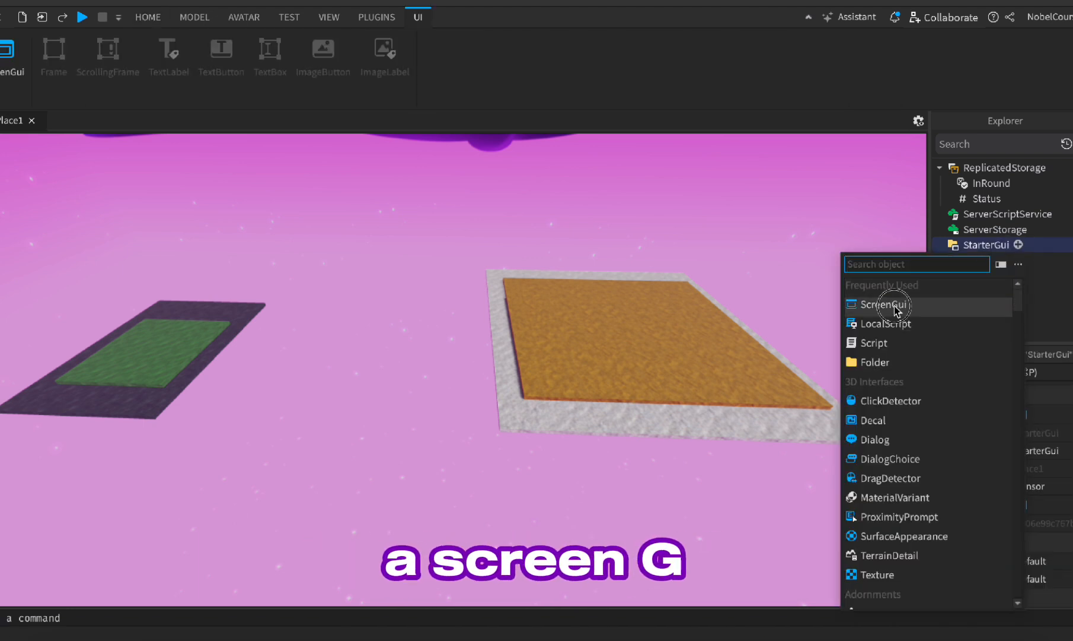
left_click(886, 305)
type("RoungGUI")
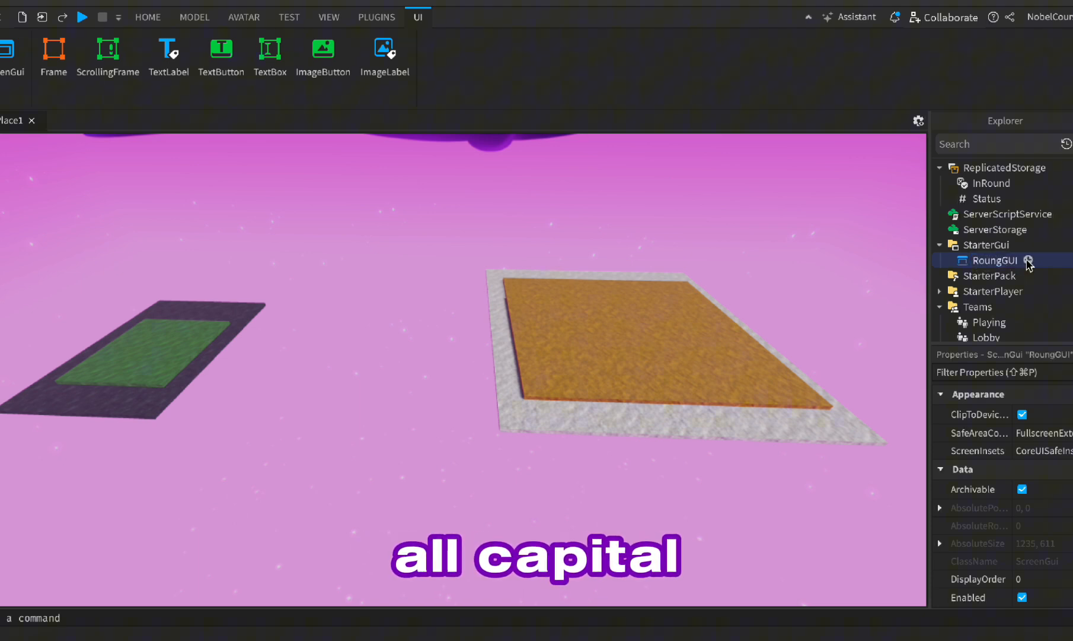
Step: Add a TextLabel to RoungGUI and expand its Size property
left_click(1030, 260)
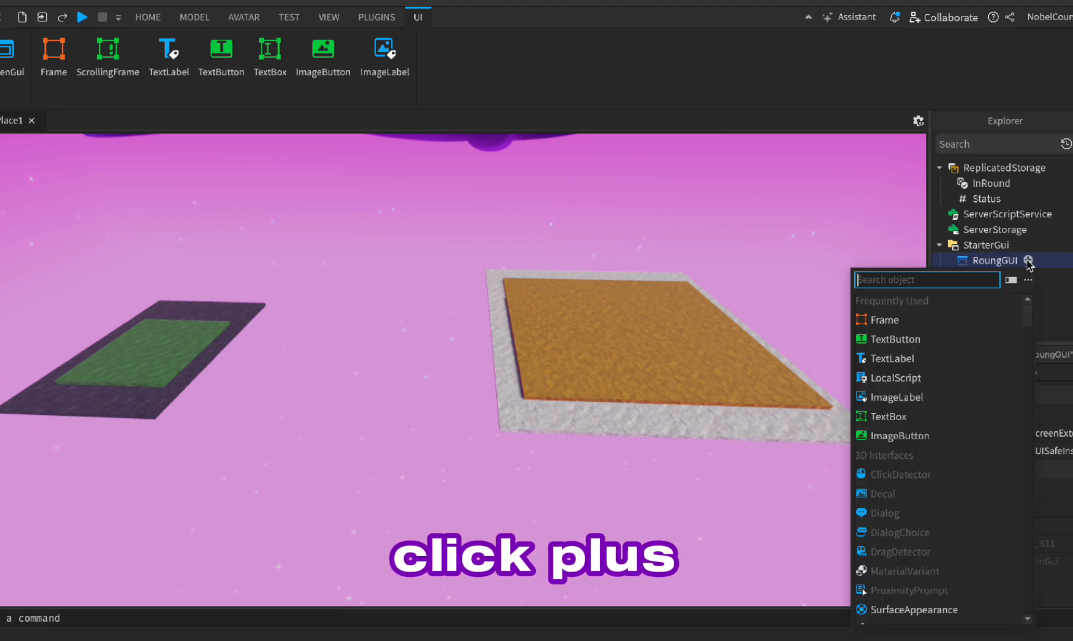
left_click(894, 359)
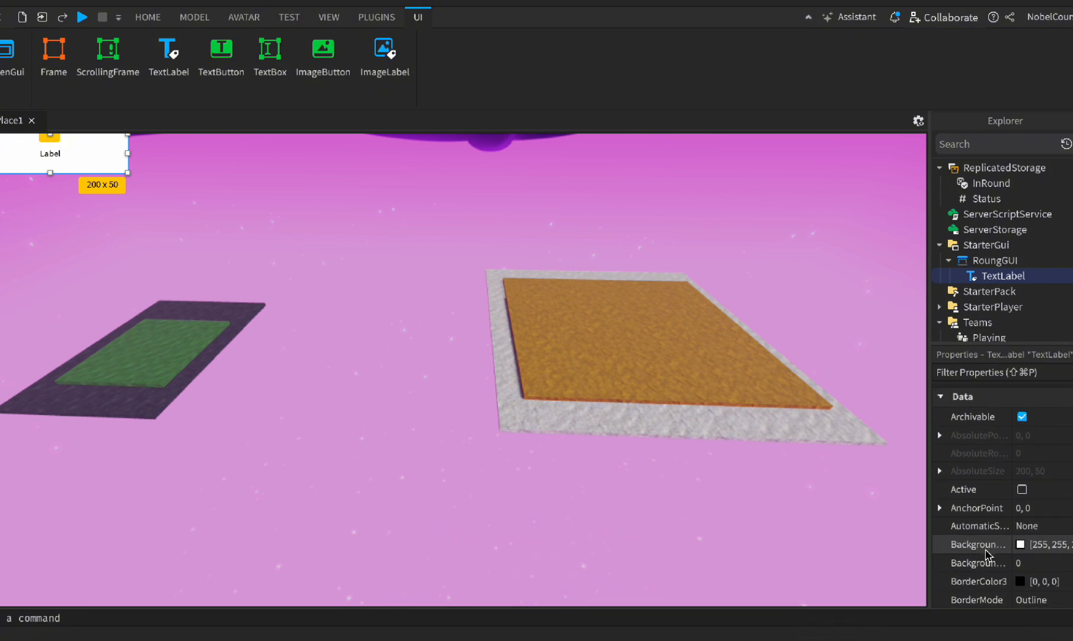
scroll("down", 3)
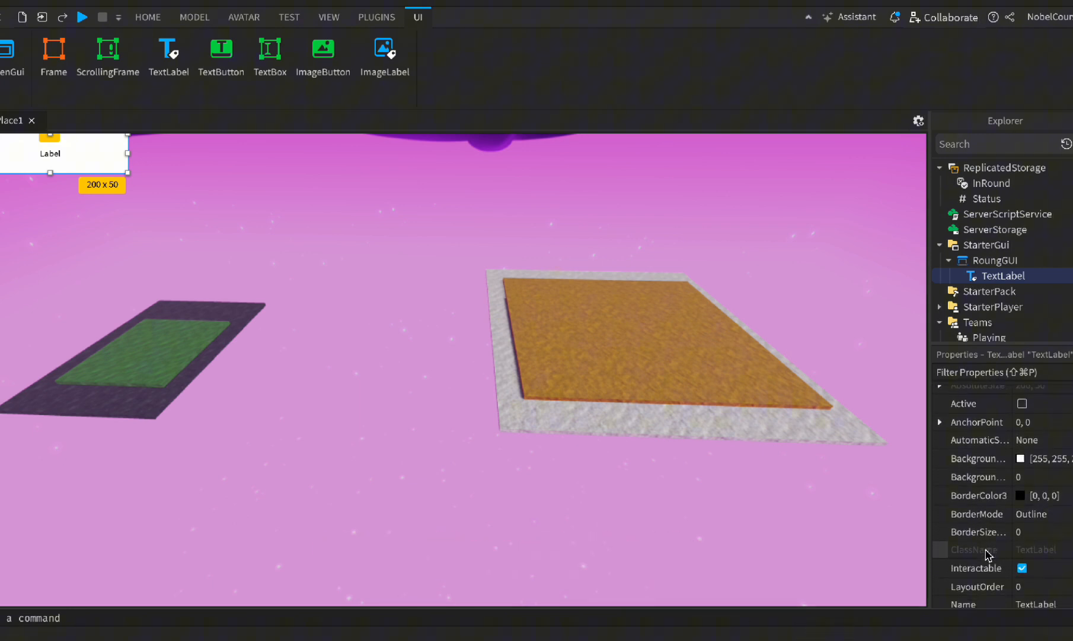
scroll("down", 3)
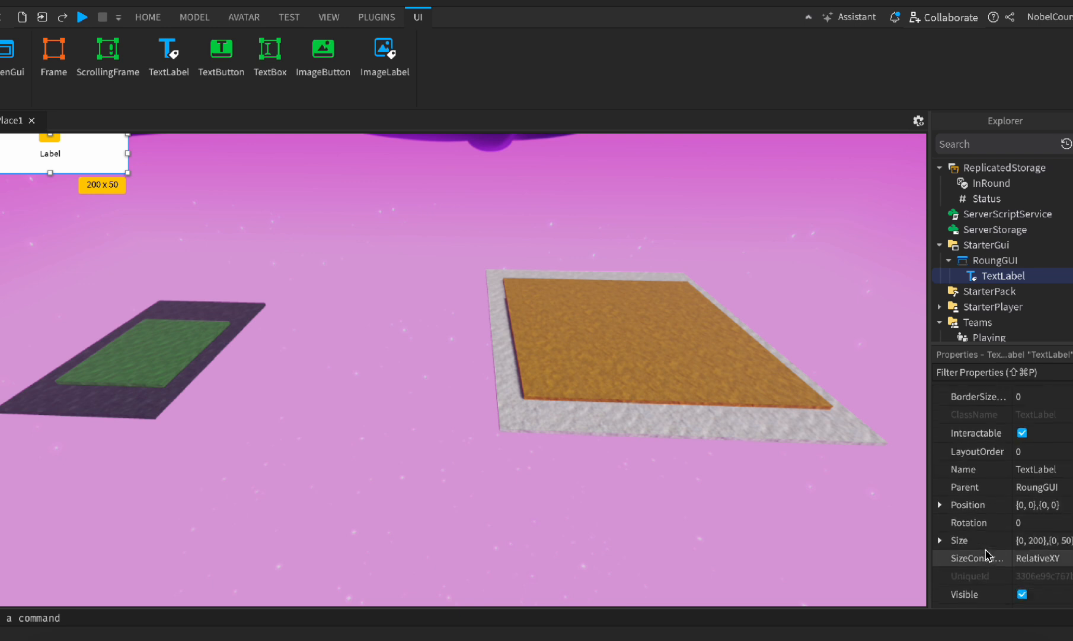
left_click(941, 540)
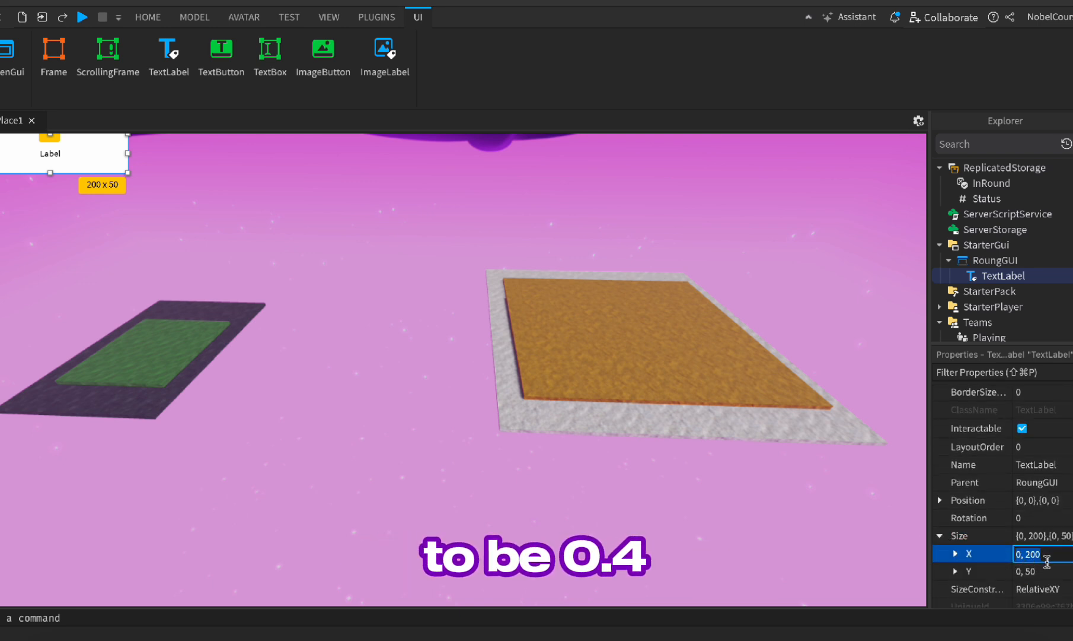
Step: Set the label size to 0.4,0 by 0.1,0 and move it to the top centre
type(".4")
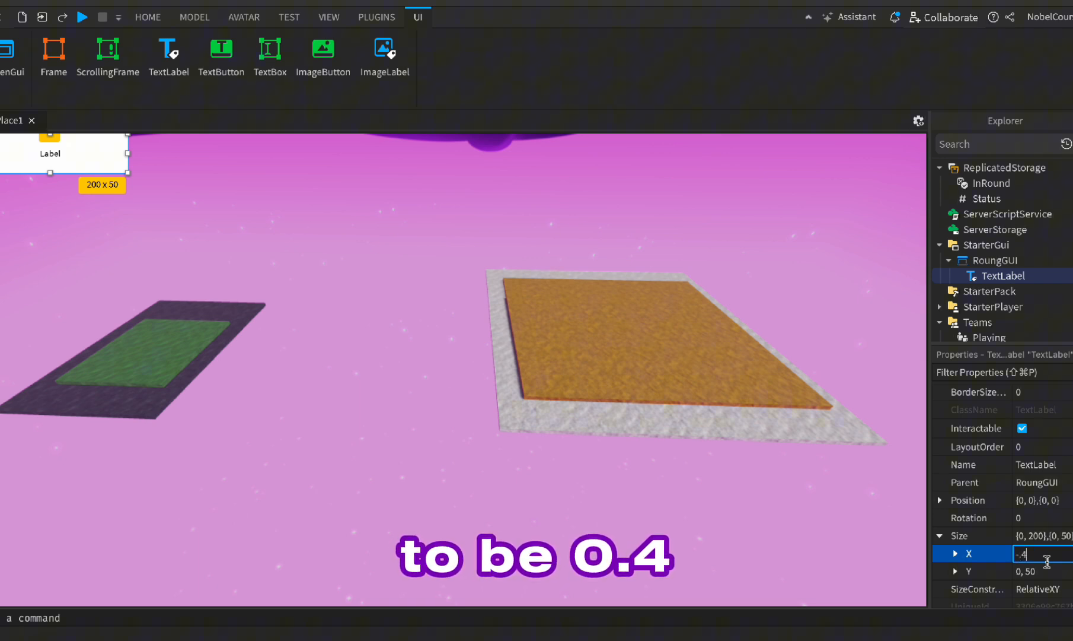
type("0.4")
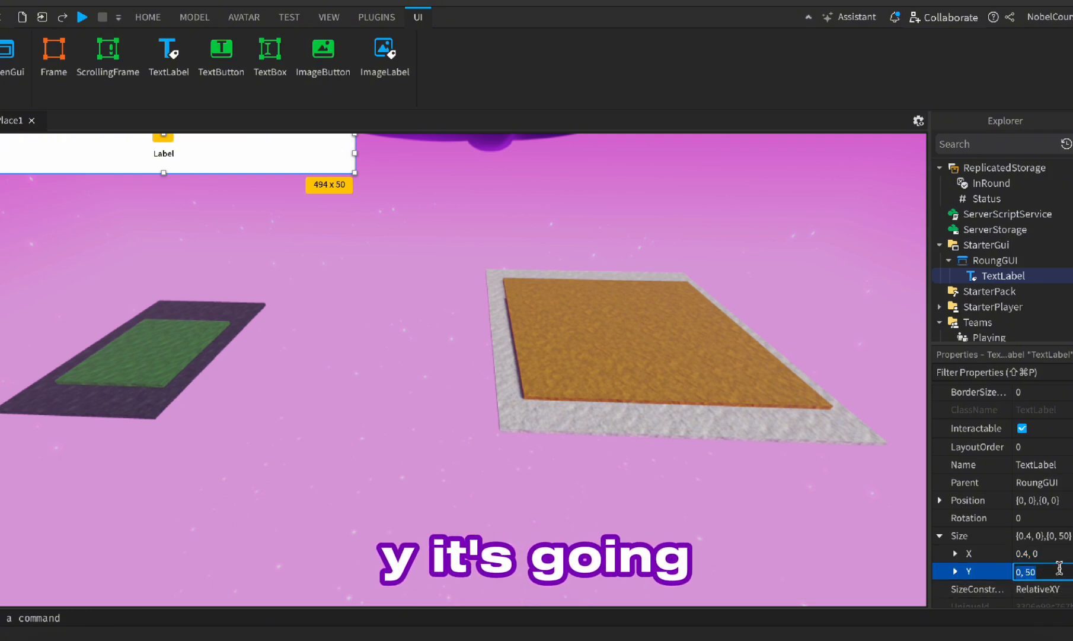
type("0.1,0")
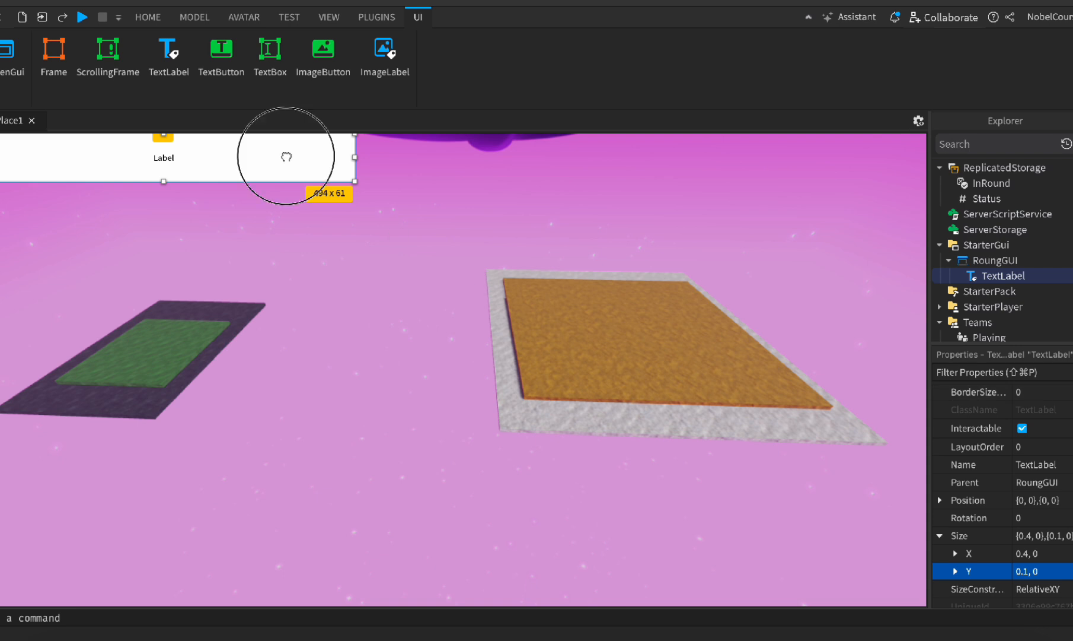
left_click_drag(286, 156, 568, 170)
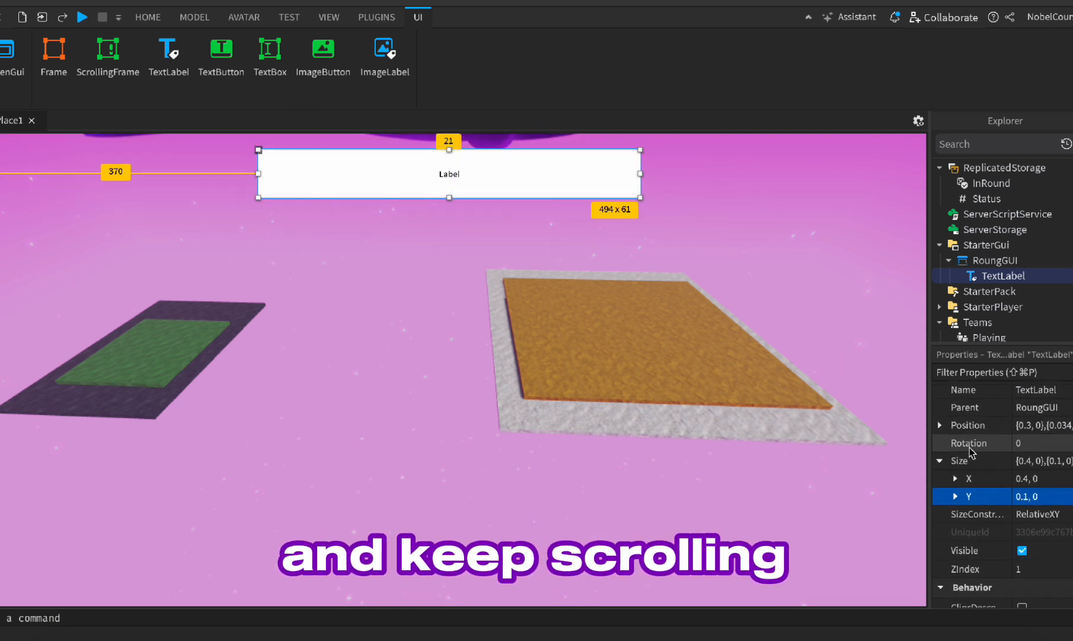
Step: Give the label a new font and set its Text to 'Waiting.....'
scroll("down", 3)
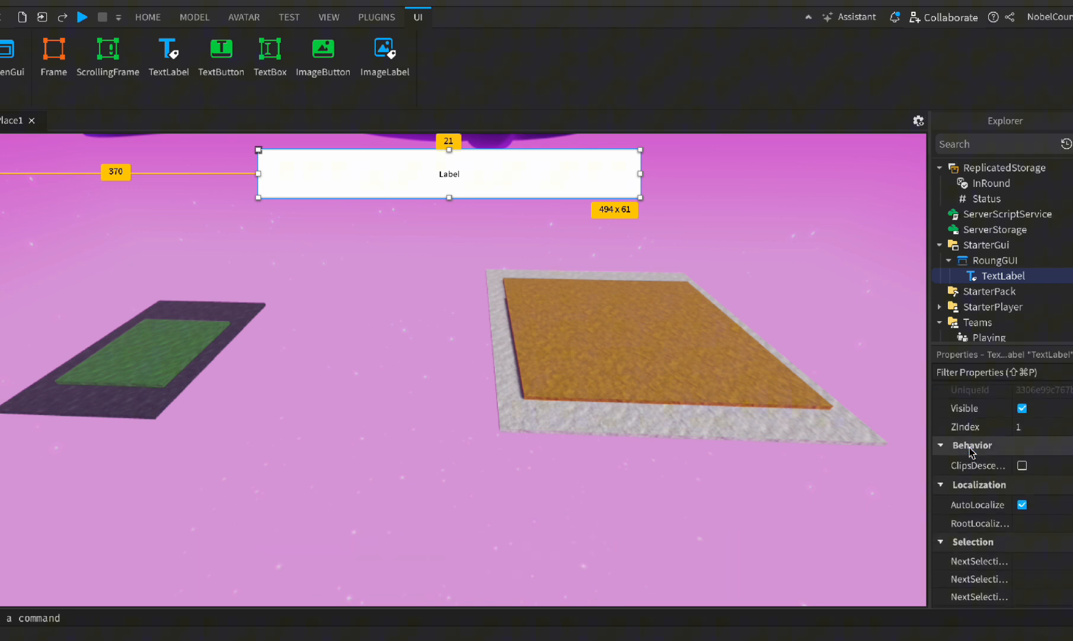
scroll("down", 3)
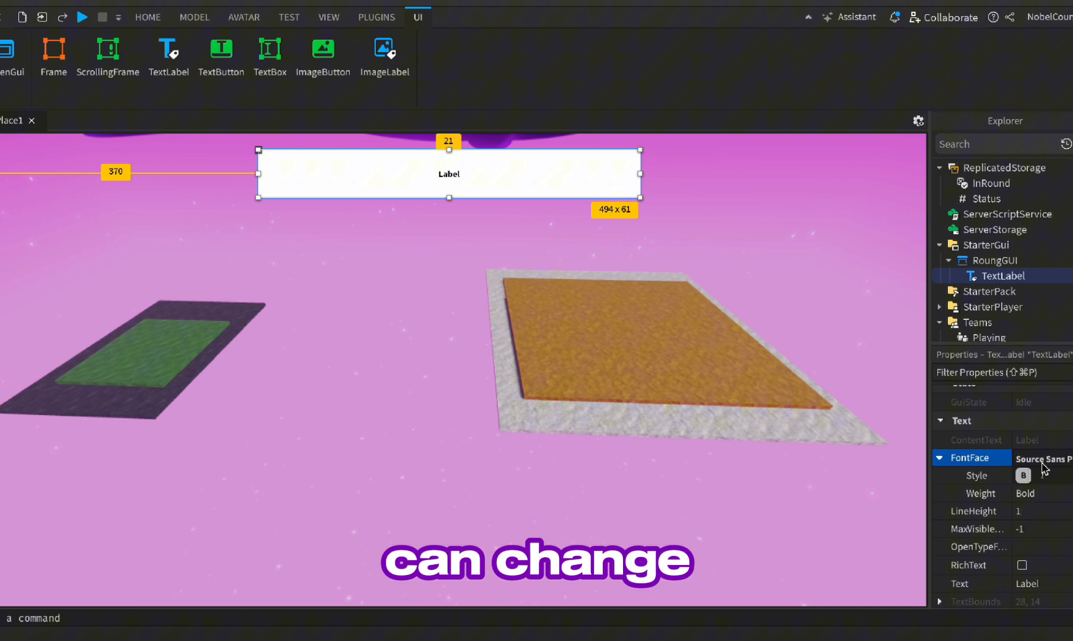
left_click(1047, 457)
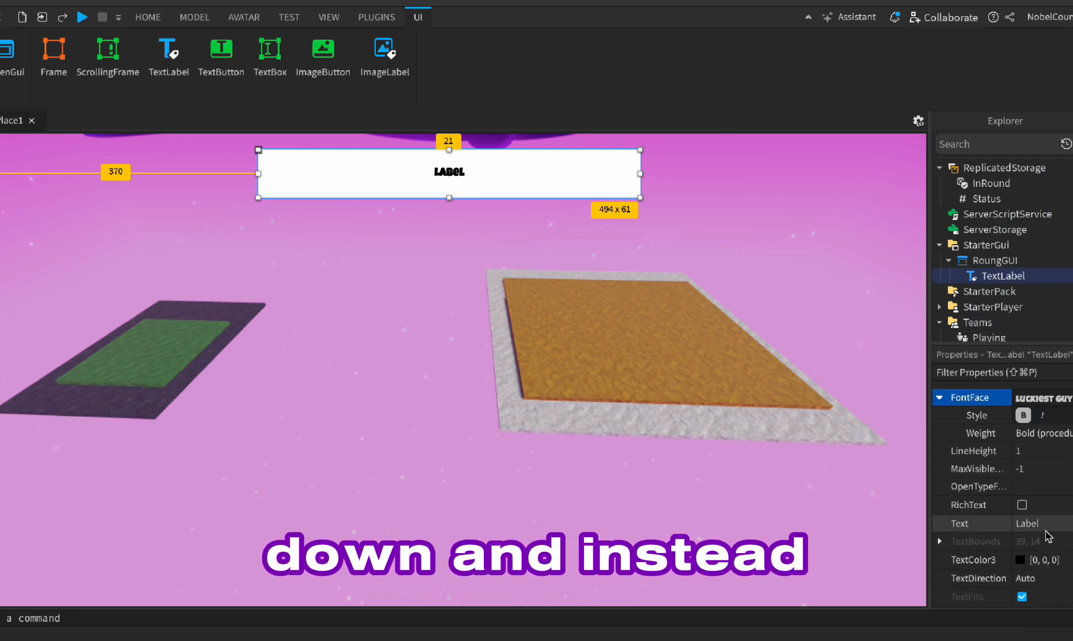
type("Wai")
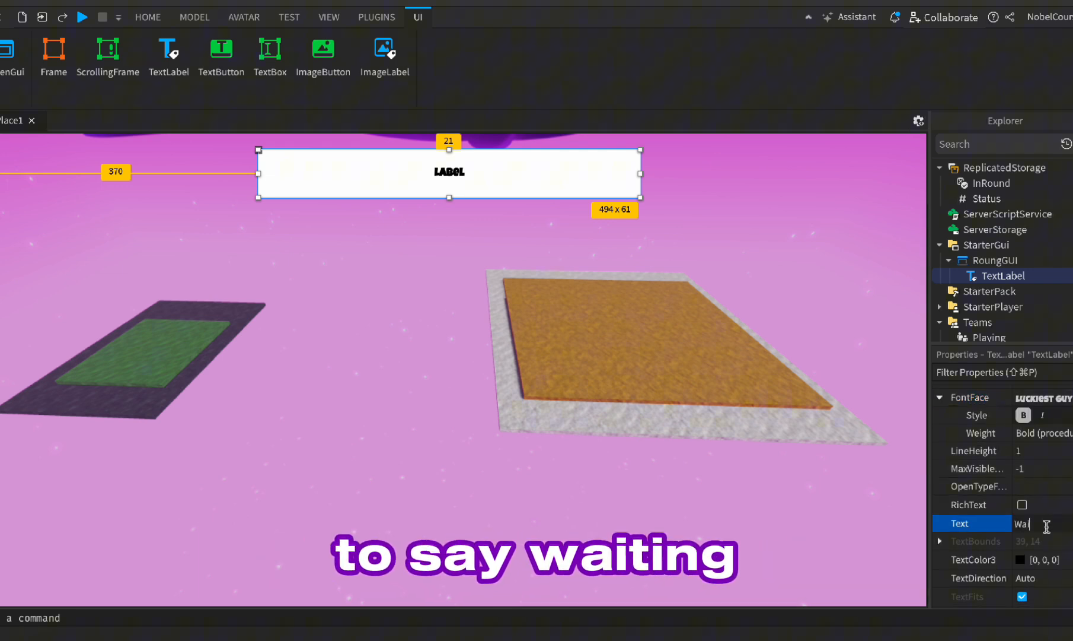
type("Waiting.....")
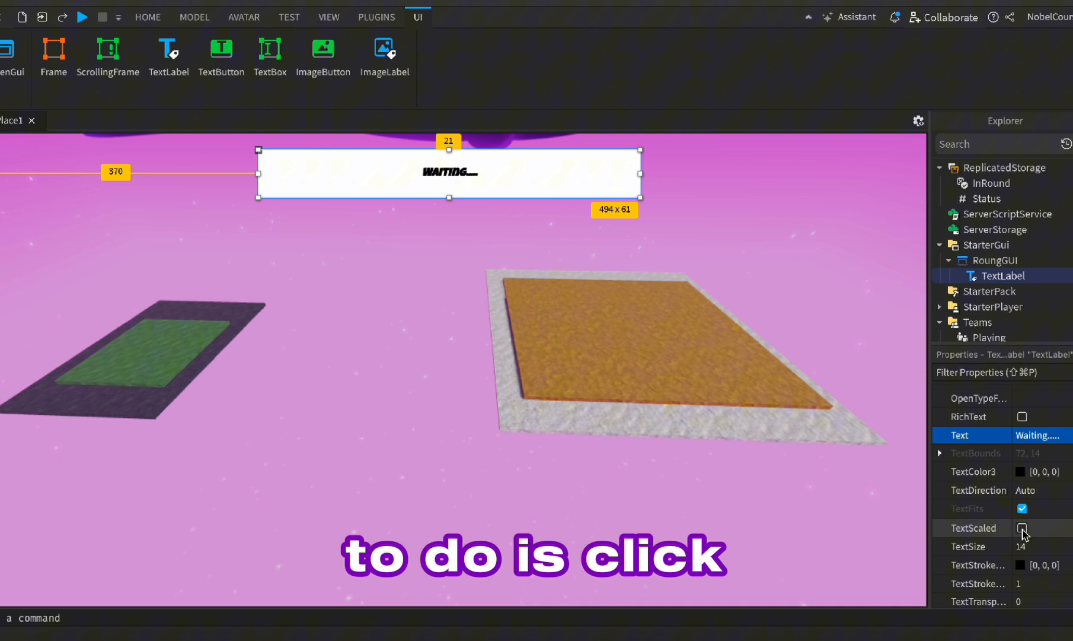
Step: Enable TextScaled, make TextColor3 white and set BackgroundTransparency to 1
left_click(1024, 526)
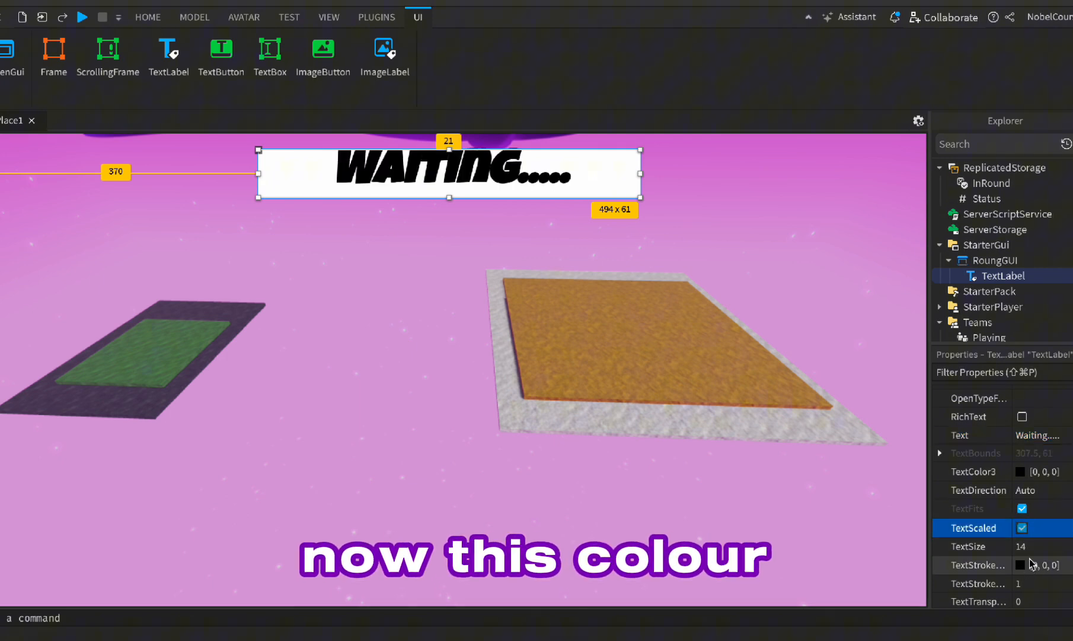
left_click(1023, 471)
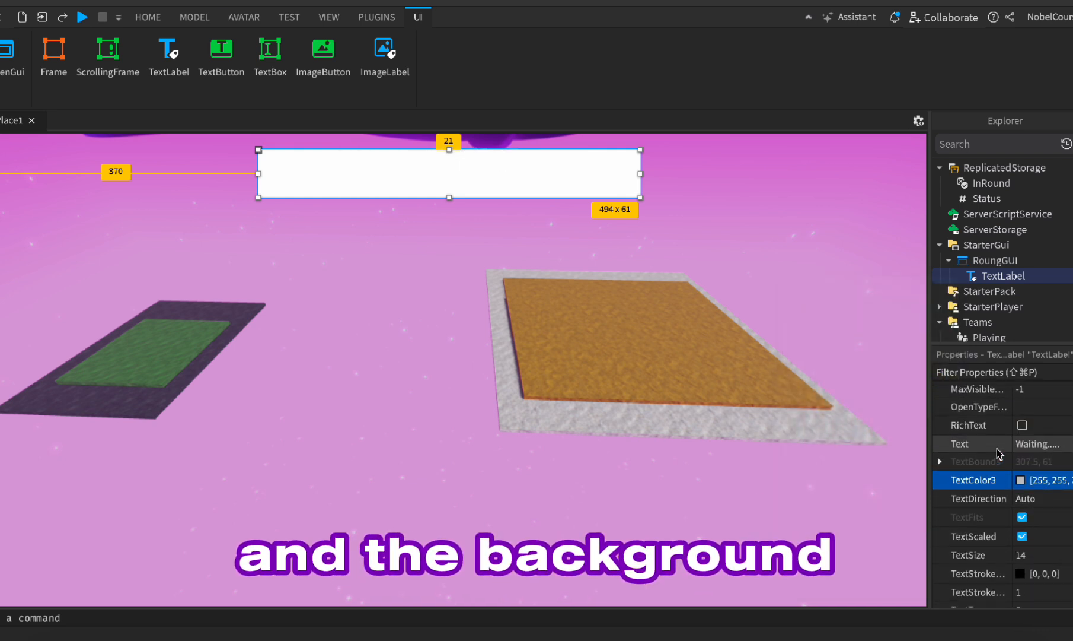
type("back")
type("1")
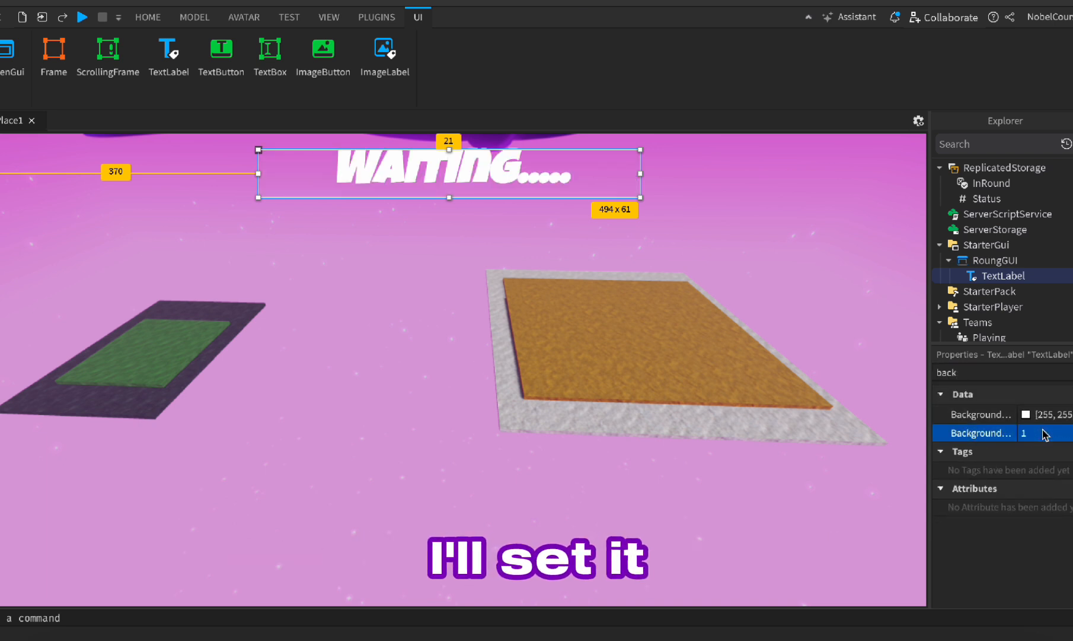
left_click(147, 17)
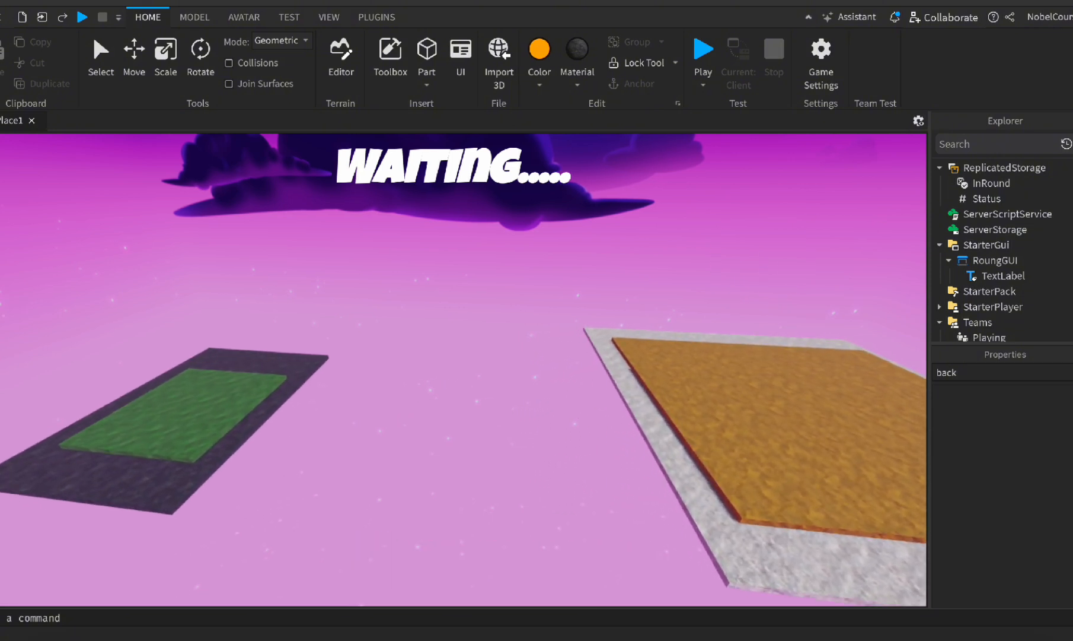
Step: Add a LocalScript under the TextLabel that keeps its text synced to ReplicatedStorage.Status.Value
left_click(1034, 275)
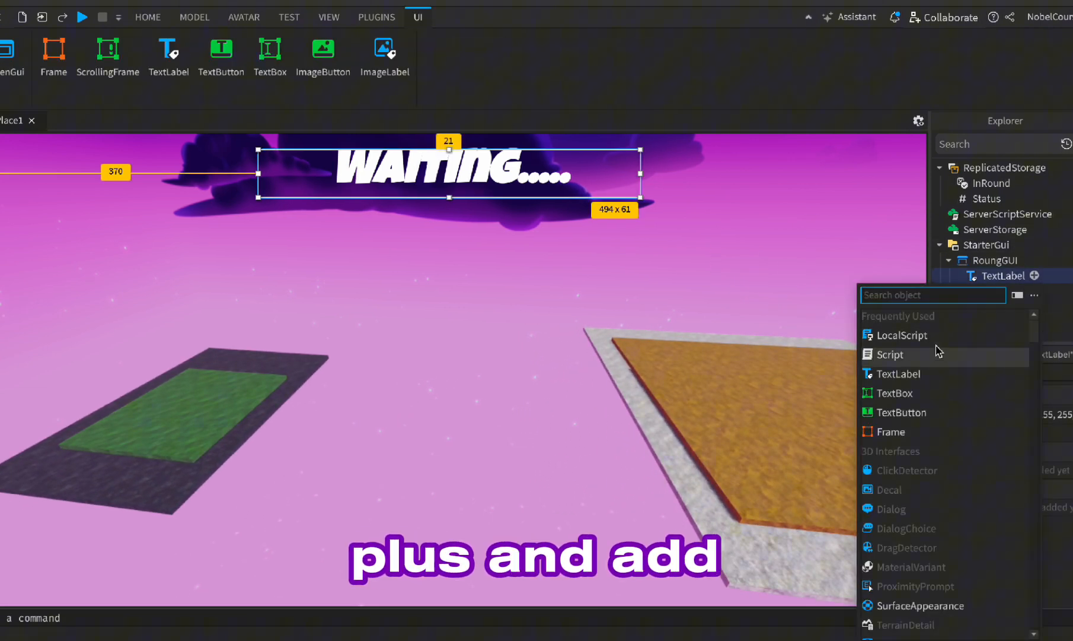
left_click(903, 334)
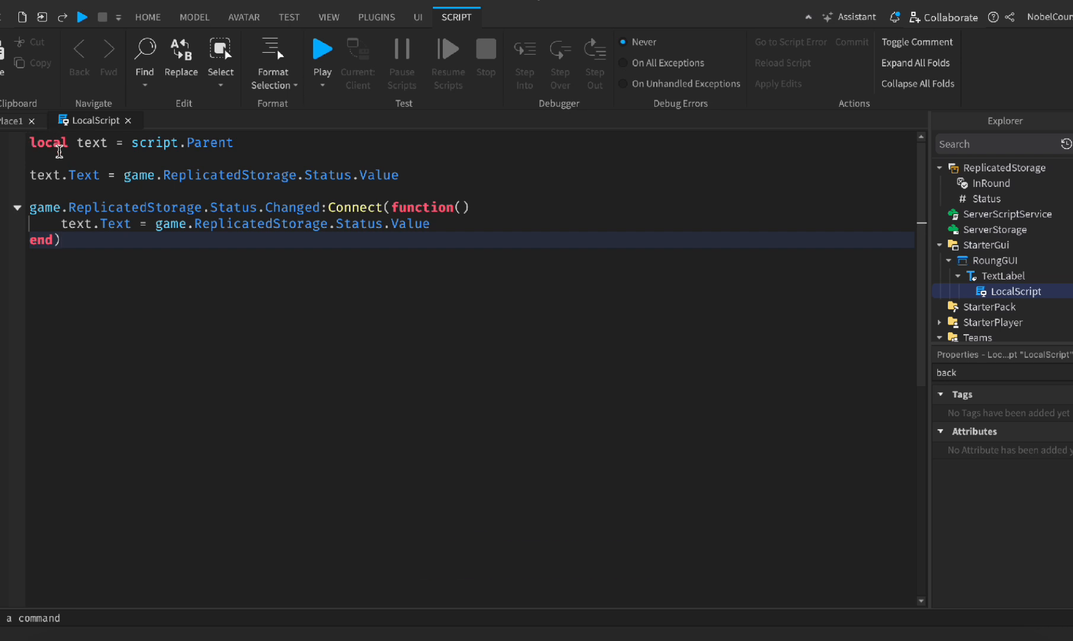
left_click(147, 16)
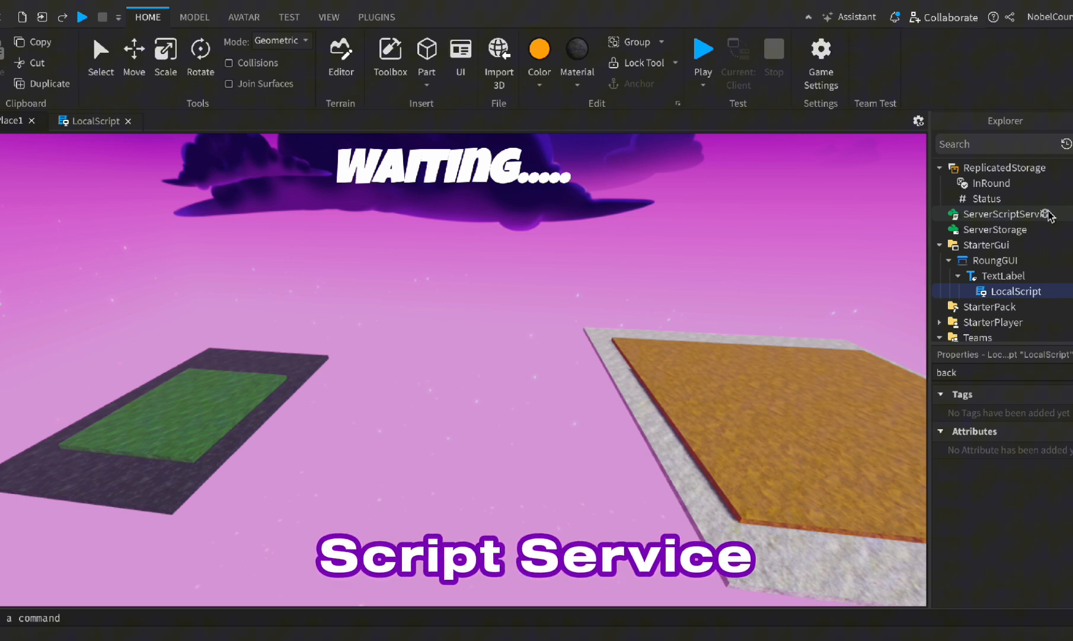
Step: Insert the SMART ROUND SYSTEM model from the Toolbox and move it into ServerScriptService
left_click(1051, 212)
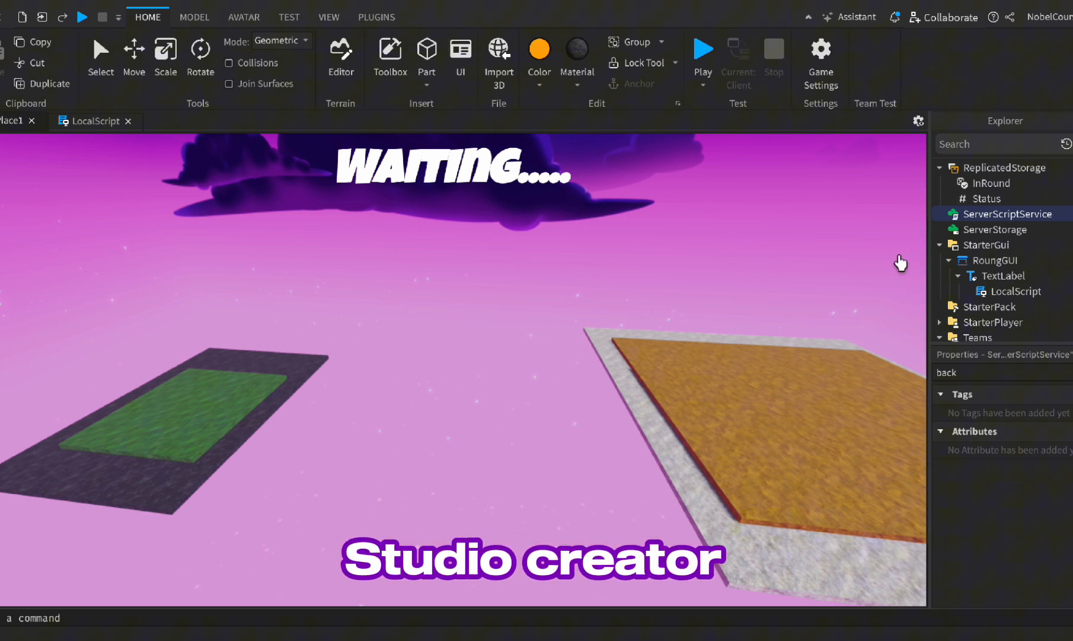
mouse_move(390, 50)
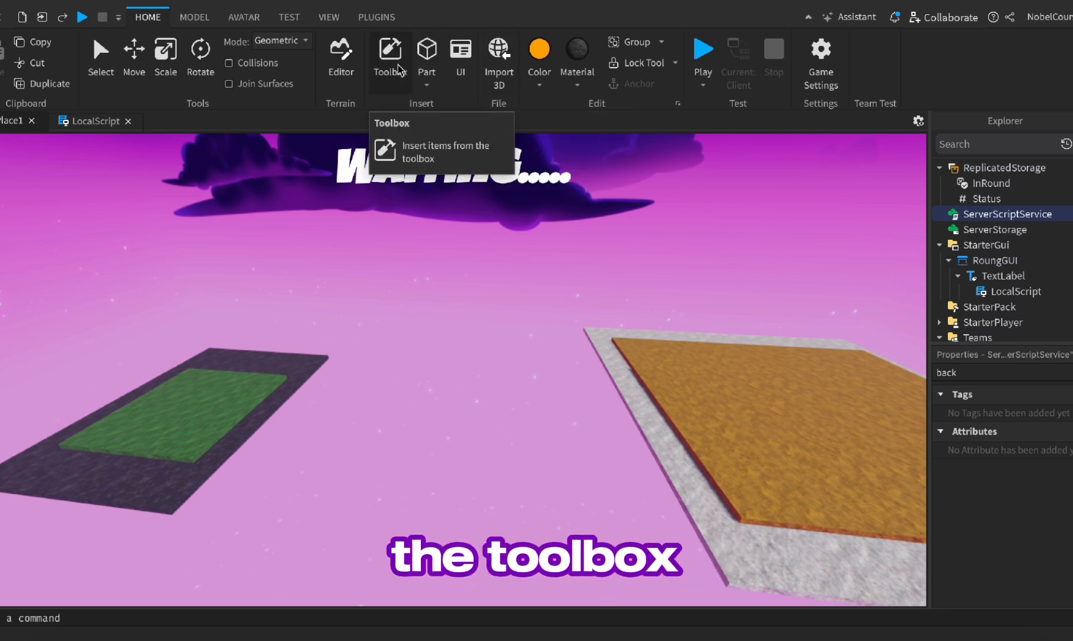
left_click(390, 50)
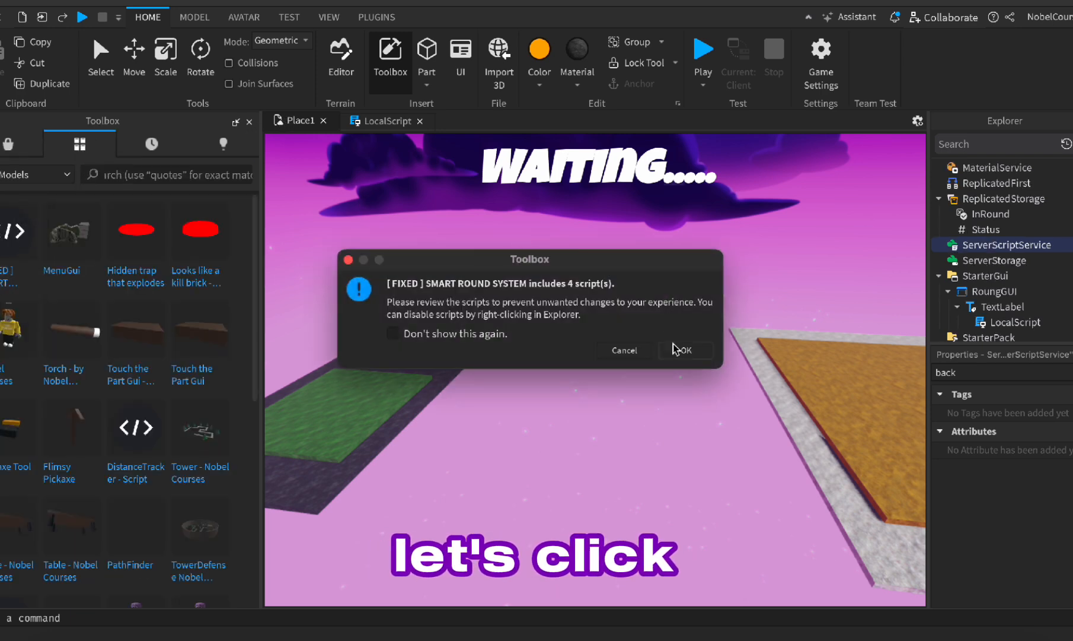
left_click(687, 349)
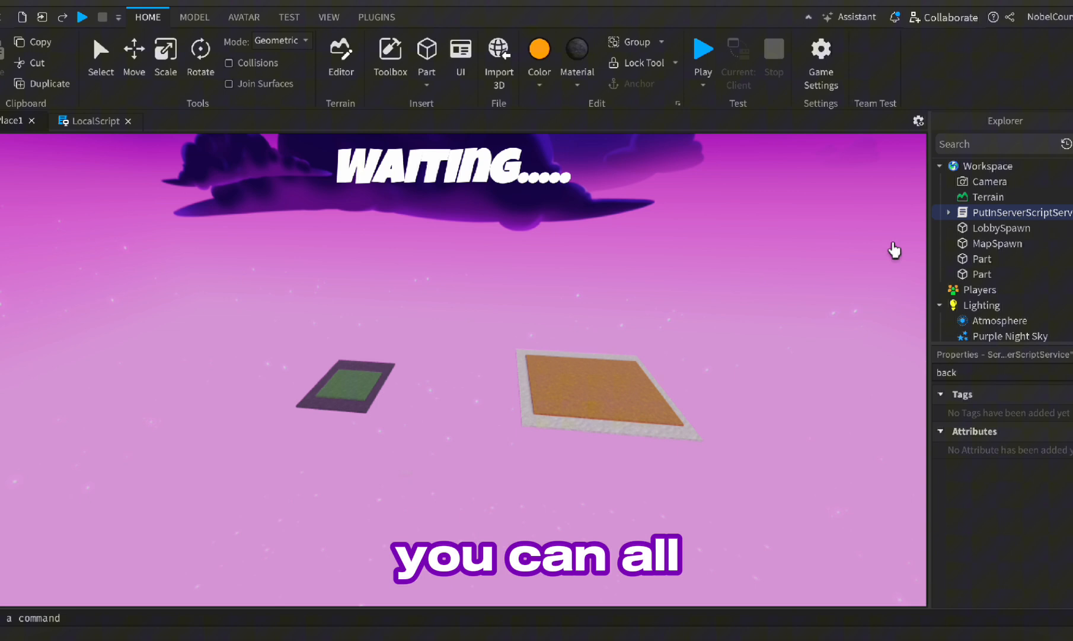
left_click_drag(1027, 212, 1009, 294)
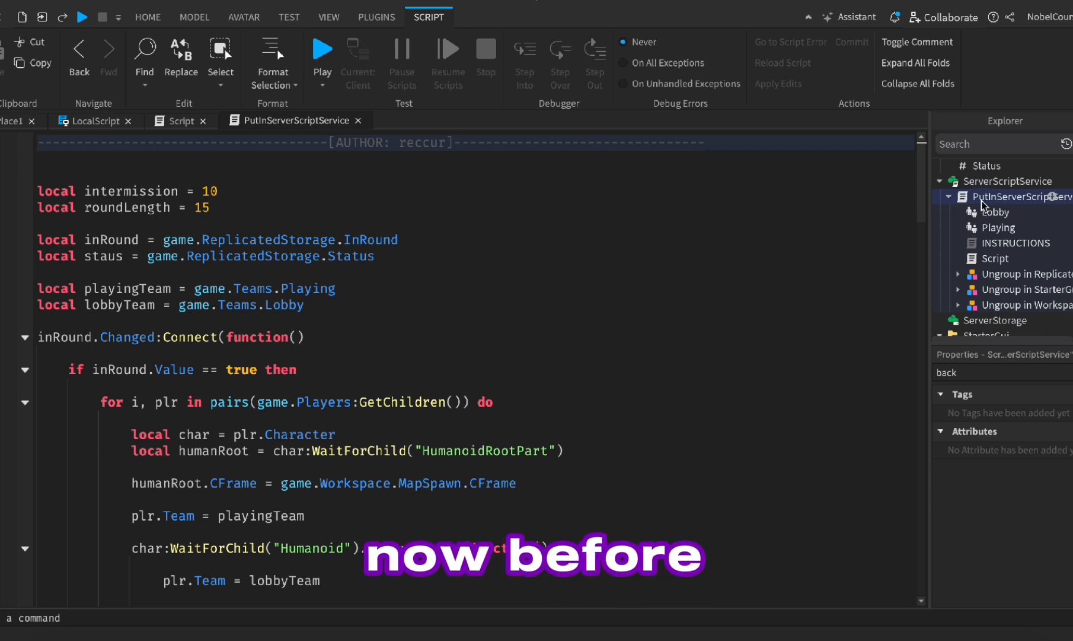
Step: Change the round script's intermission from 10 to 5
left_click(213, 190)
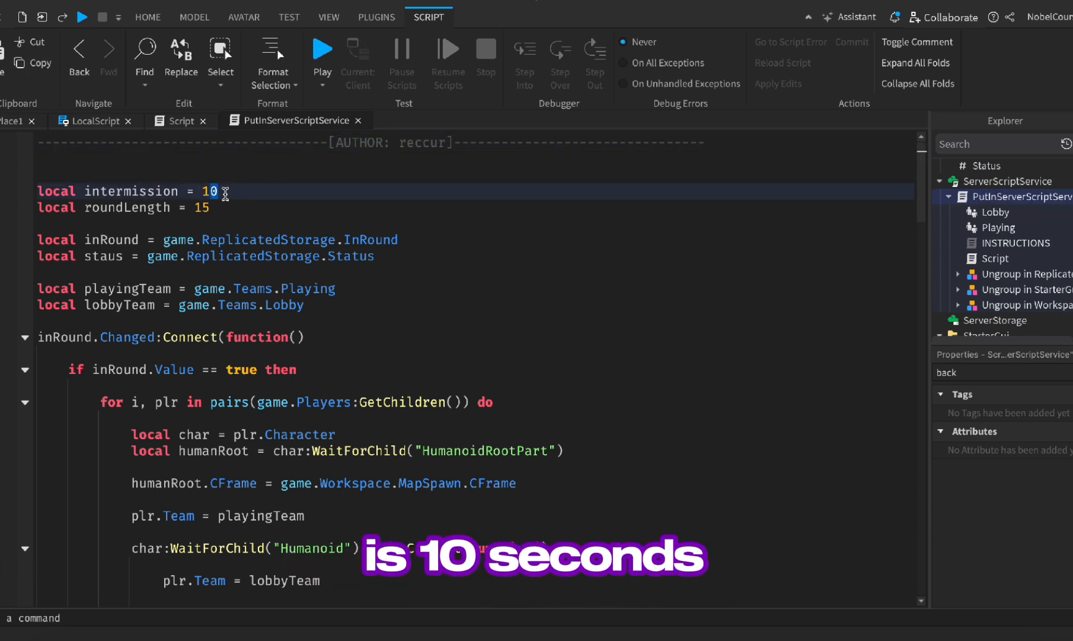
type("5")
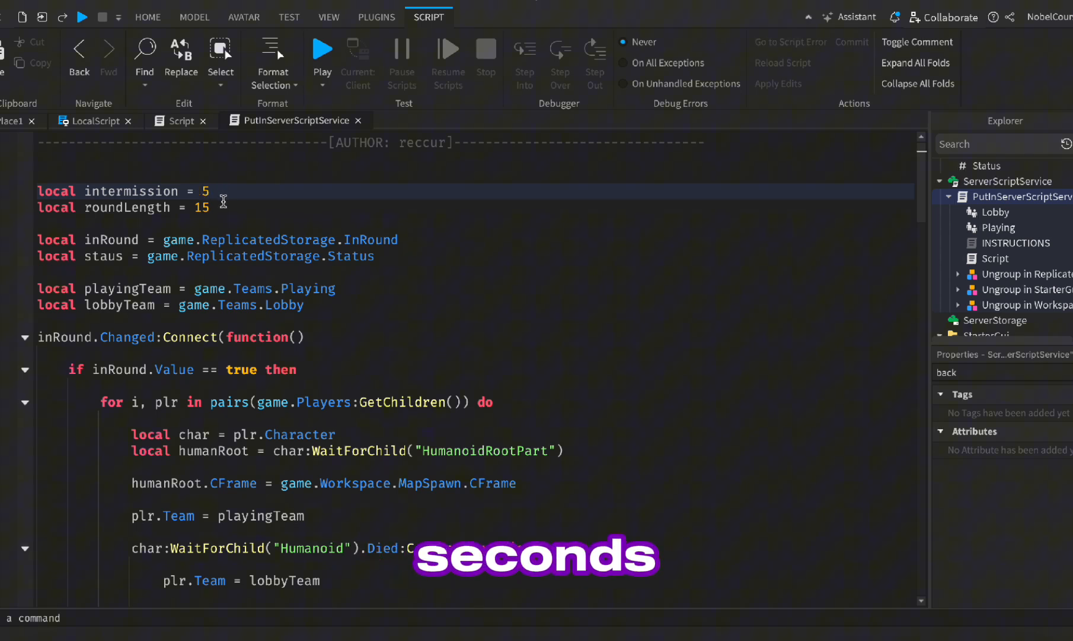
double_click(201, 206)
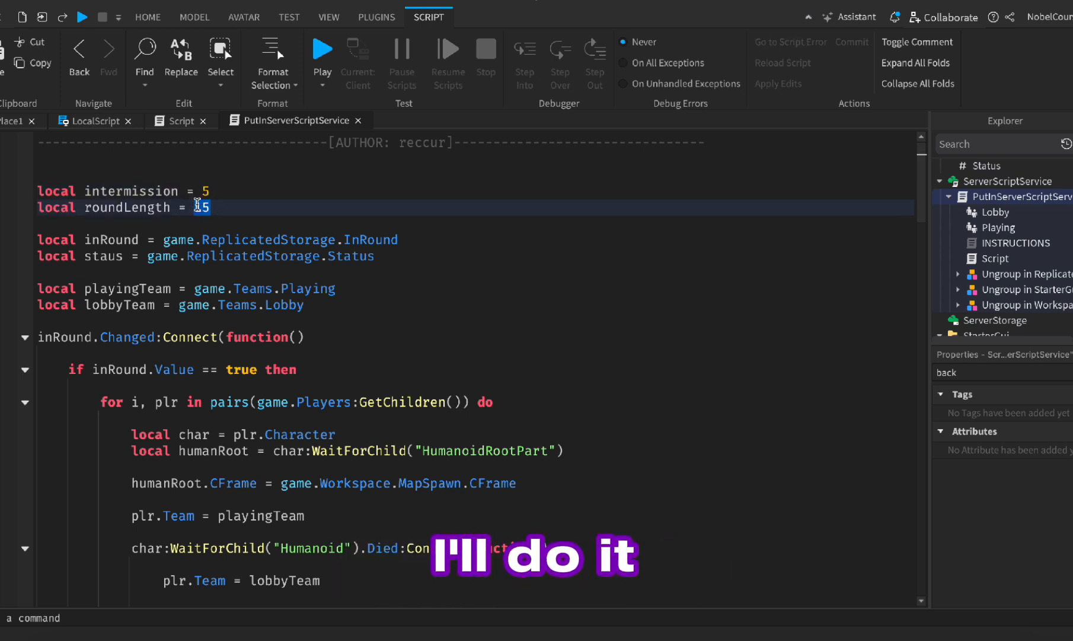
Step: Make the everyone-died check compare #playing against -1 instead of 0
scroll("down", 3)
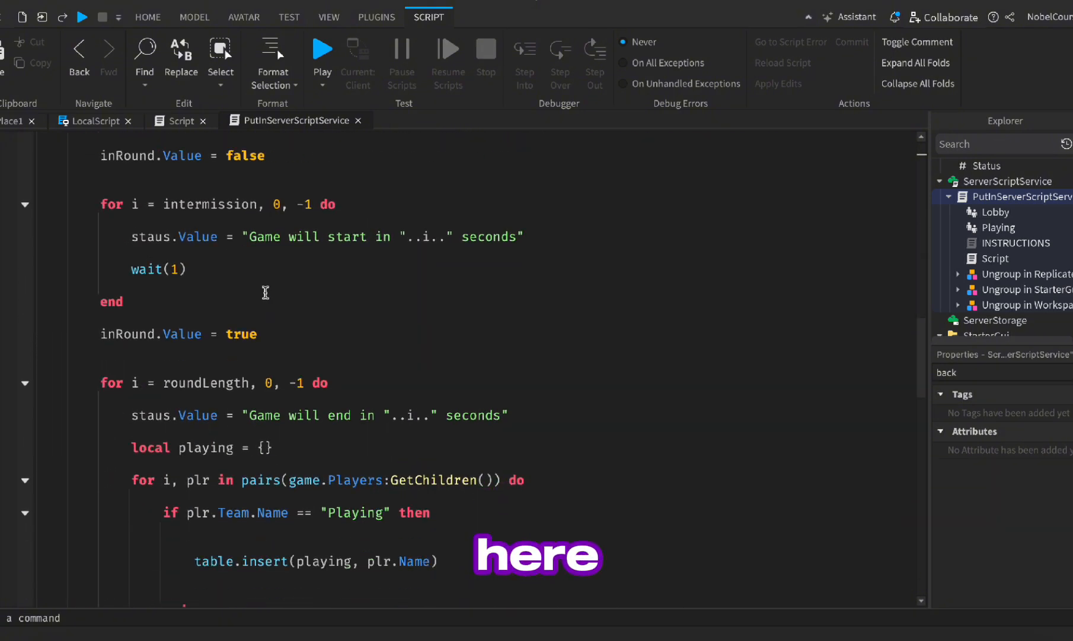
scroll("down", 3)
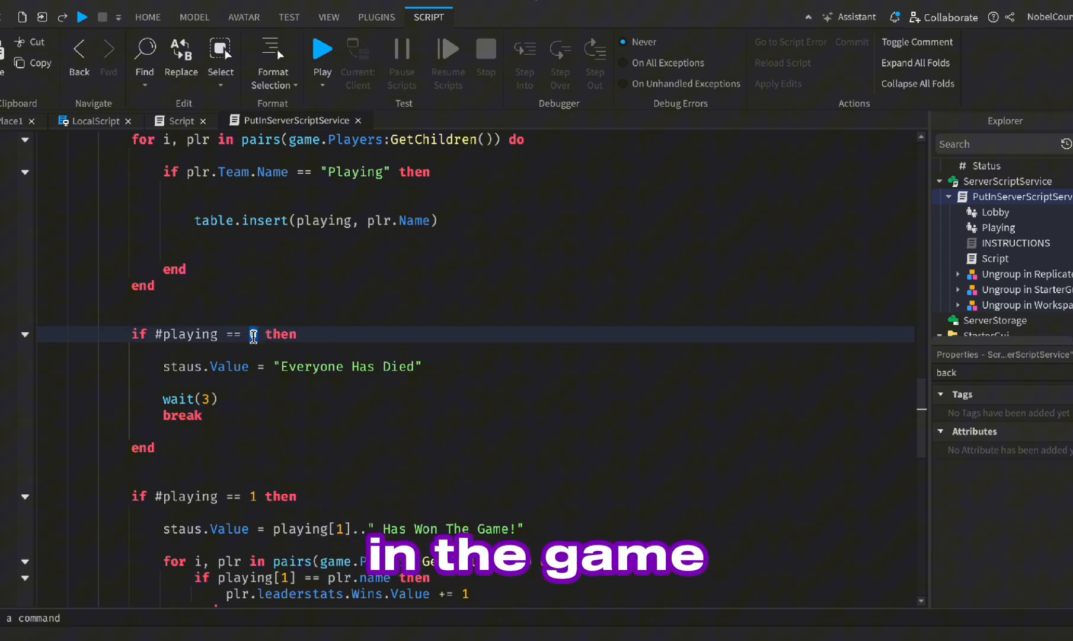
type("-1")
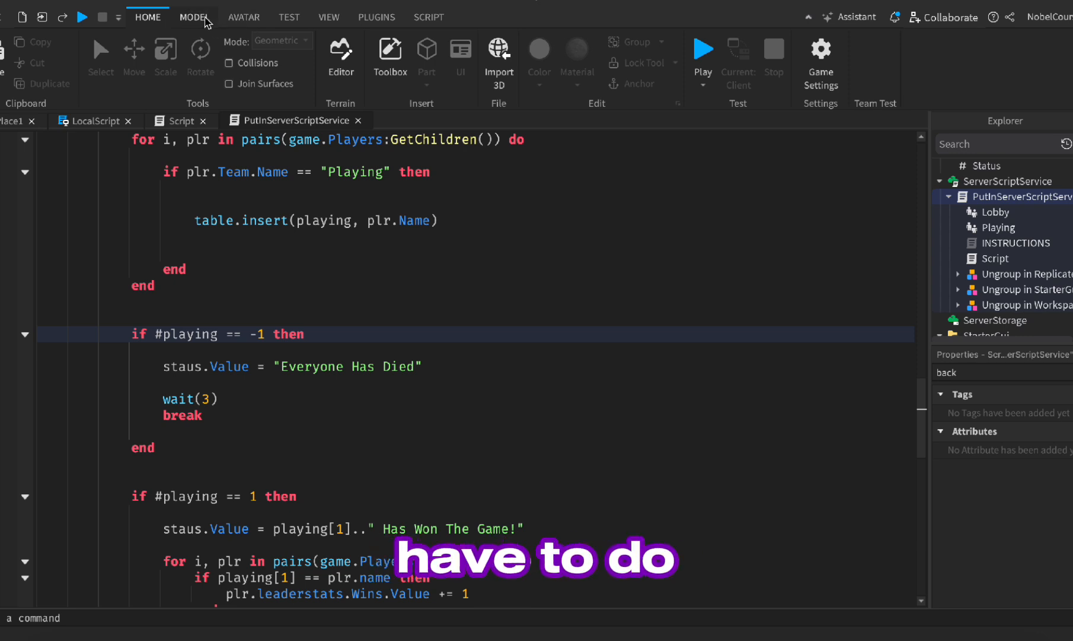
Step: Start a 2-player Local Server test and reset a character so Player2 wins the round
left_click(290, 16)
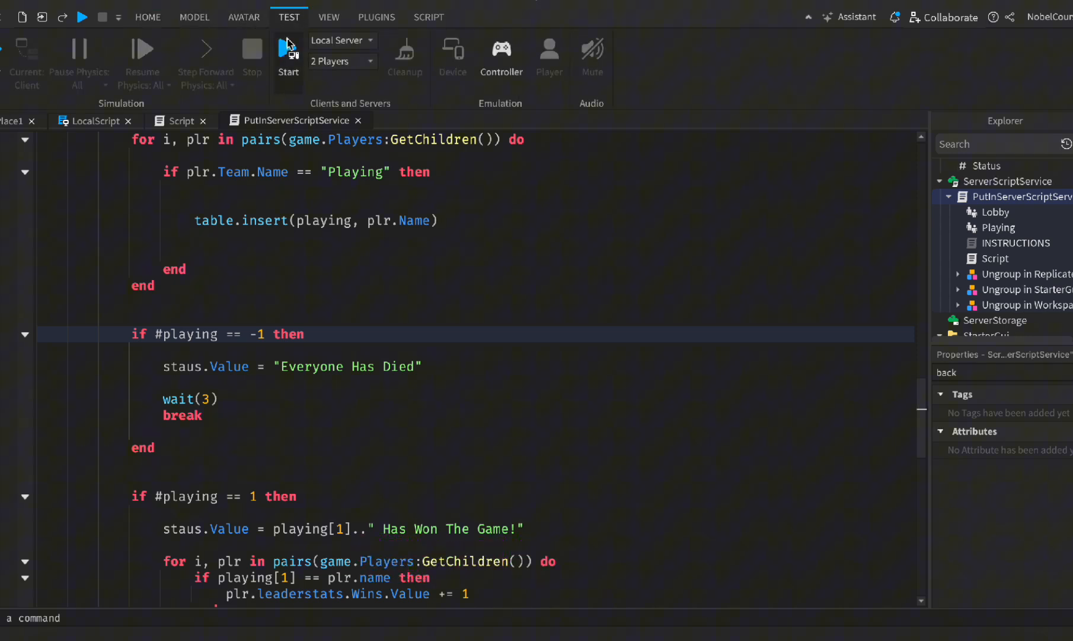
left_click(343, 60)
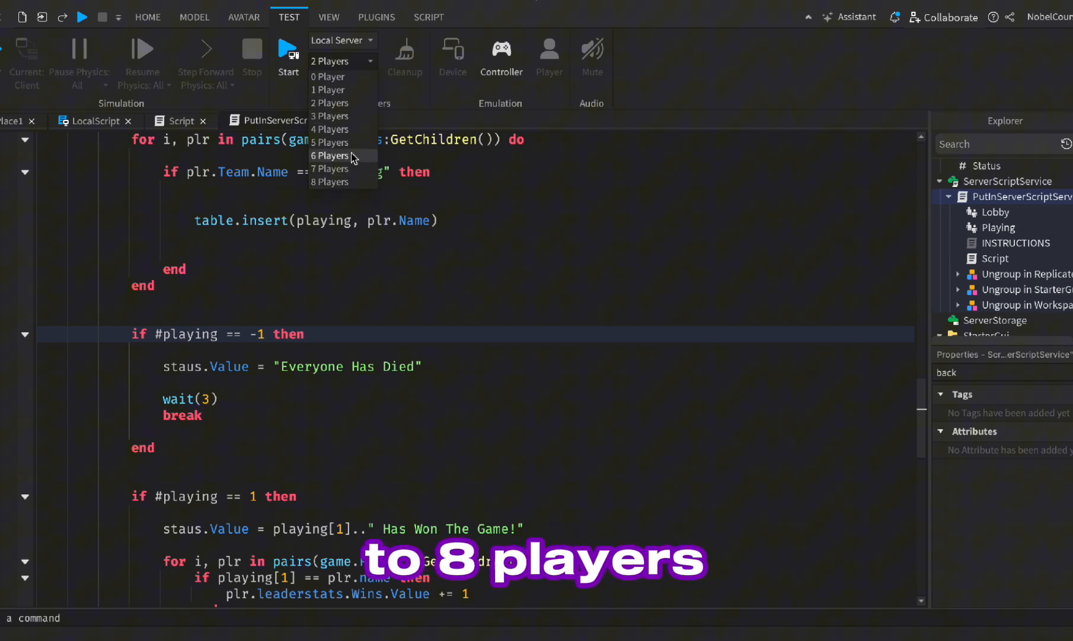
left_click(339, 102)
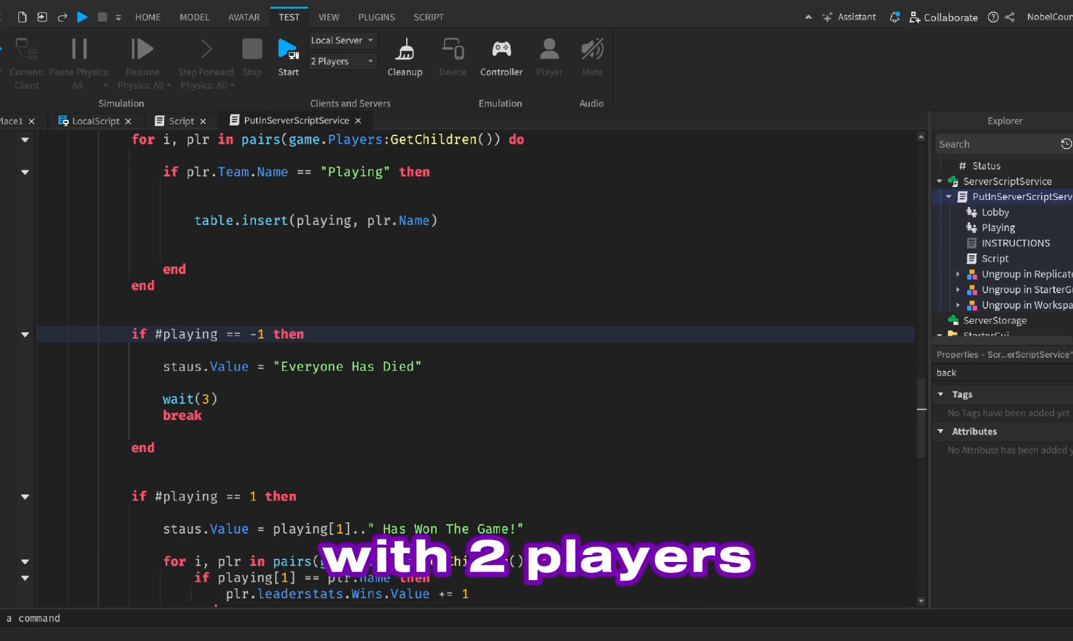
left_click(288, 47)
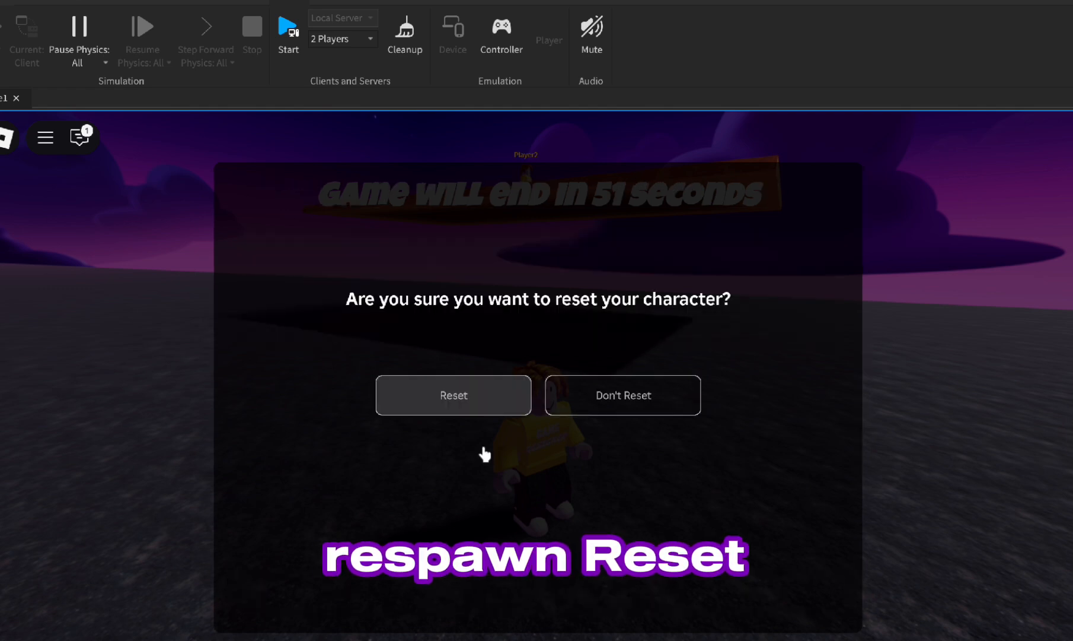
left_click(454, 395)
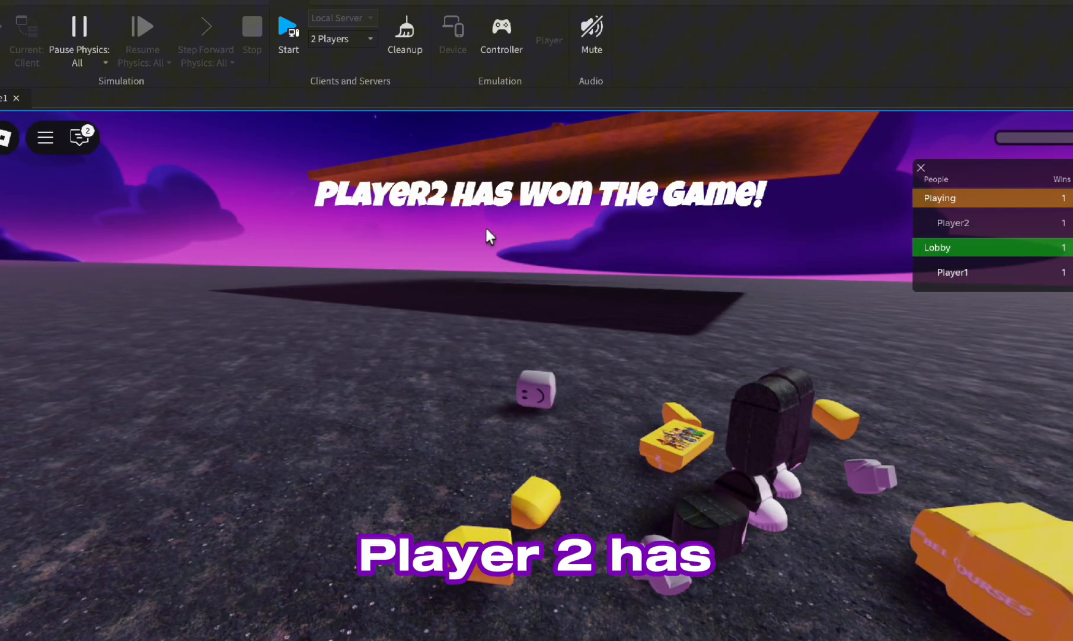